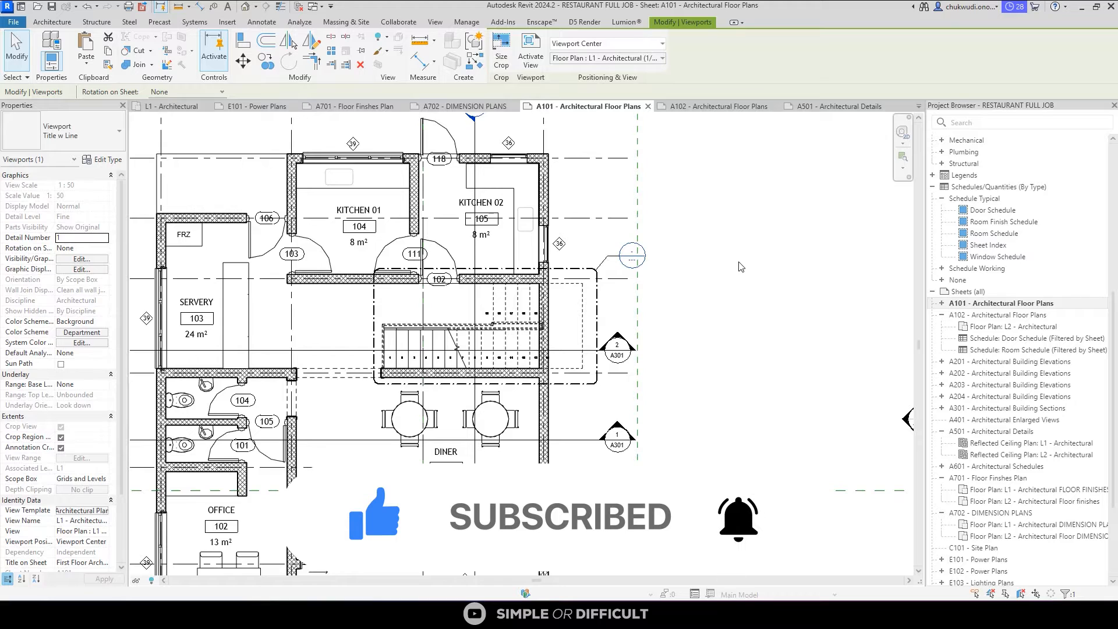
mouse_move(95, 159)
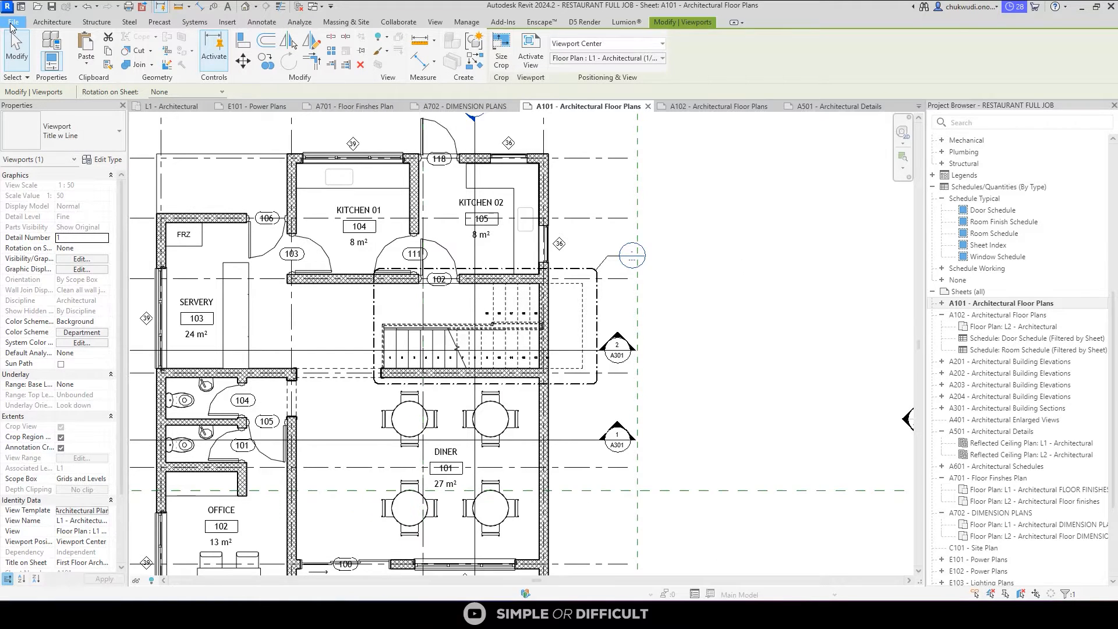
Show the File > Export > CAD Formats submenu listing DWG, DXF, DGN and ACIS.
left_click(13, 22)
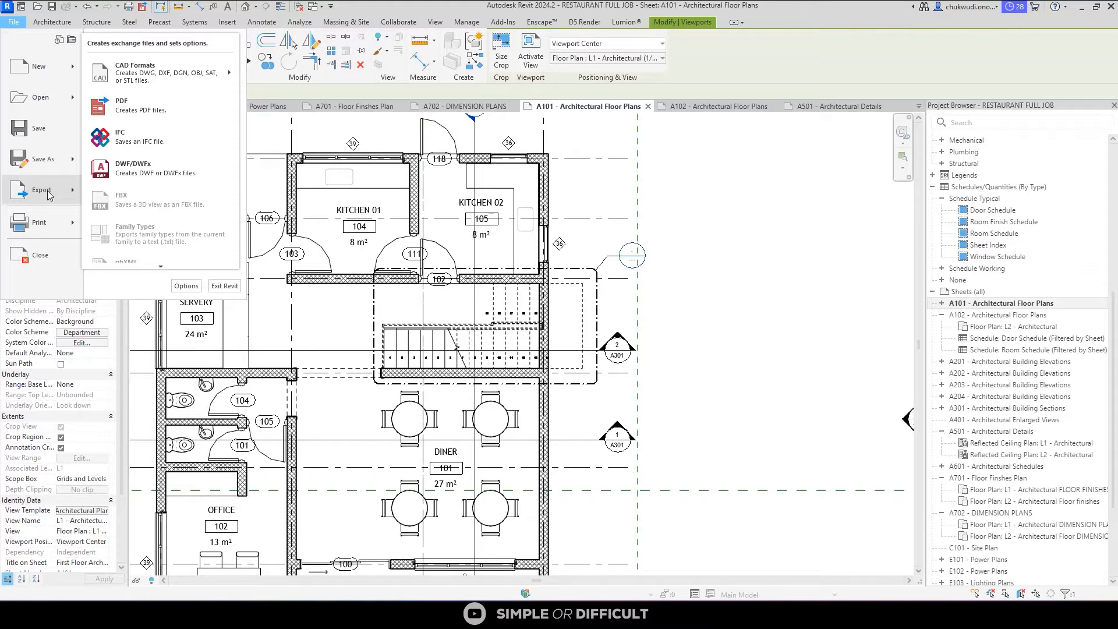
mouse_move(107, 169)
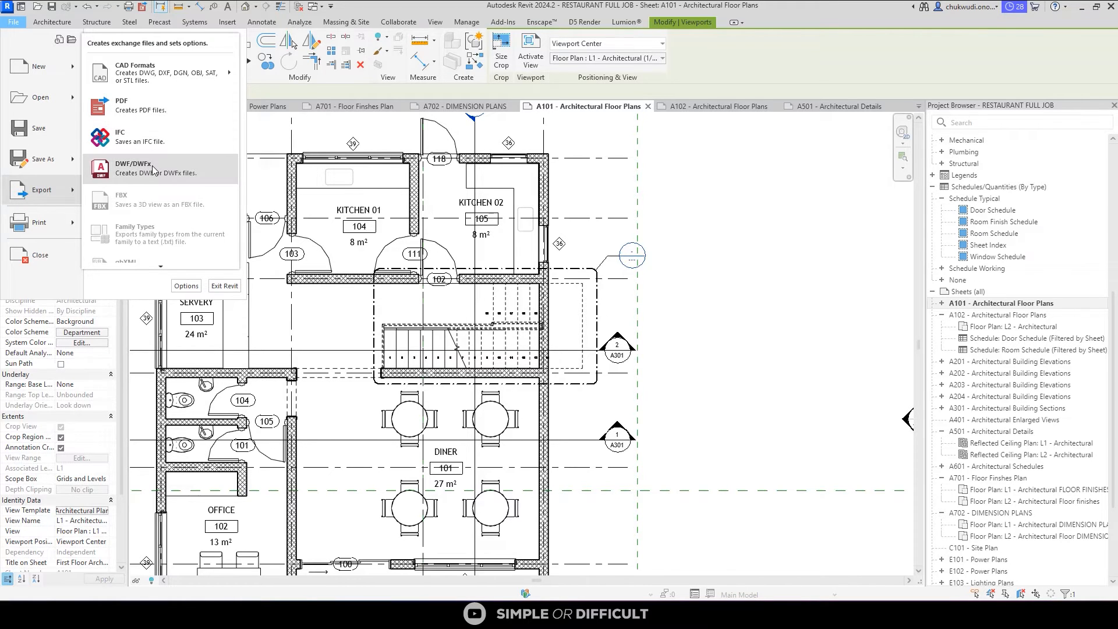
mouse_move(158, 203)
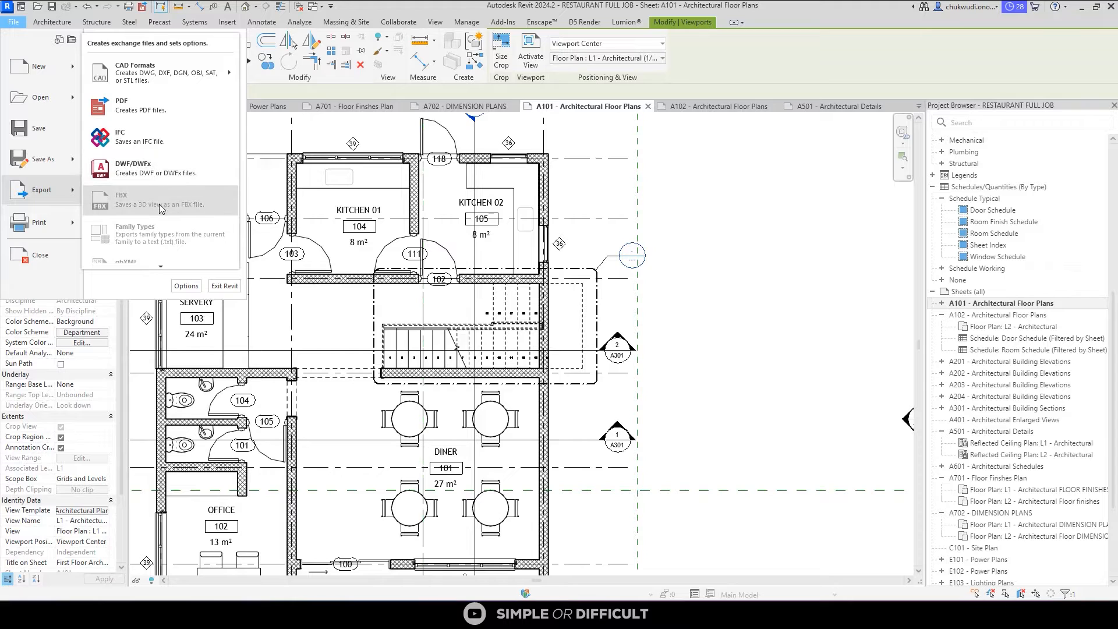
mouse_move(149, 241)
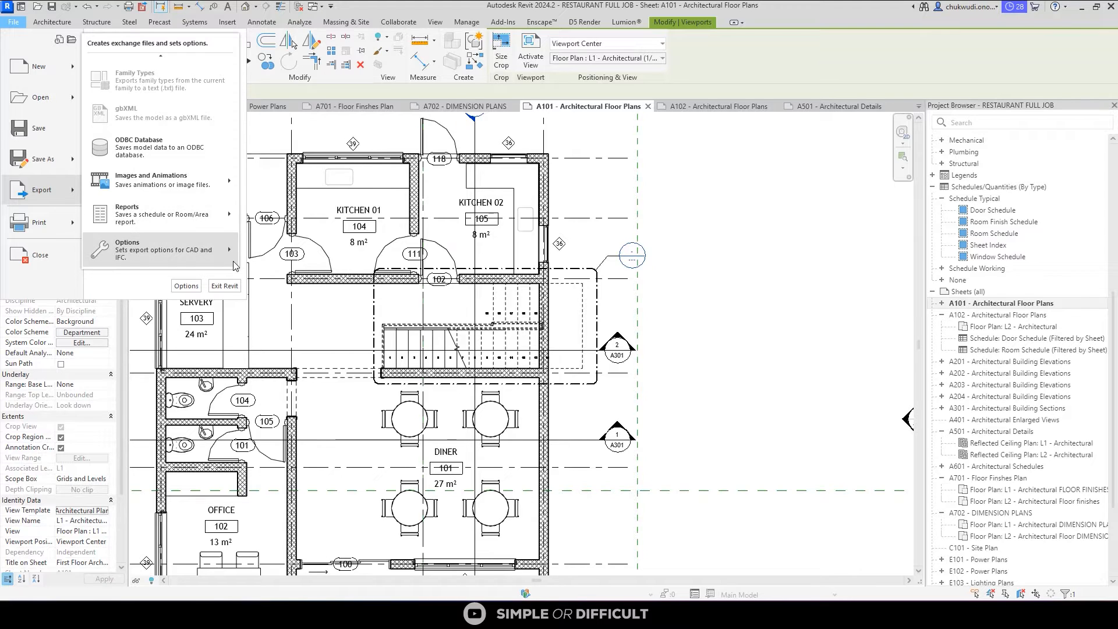
left_click(150, 180)
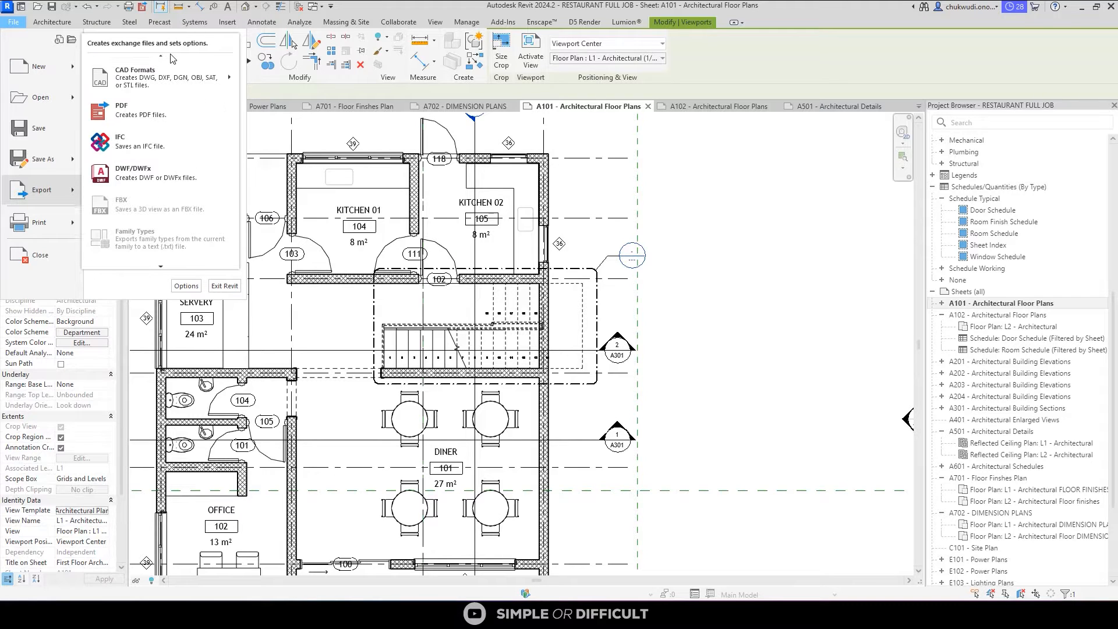
left_click(134, 72)
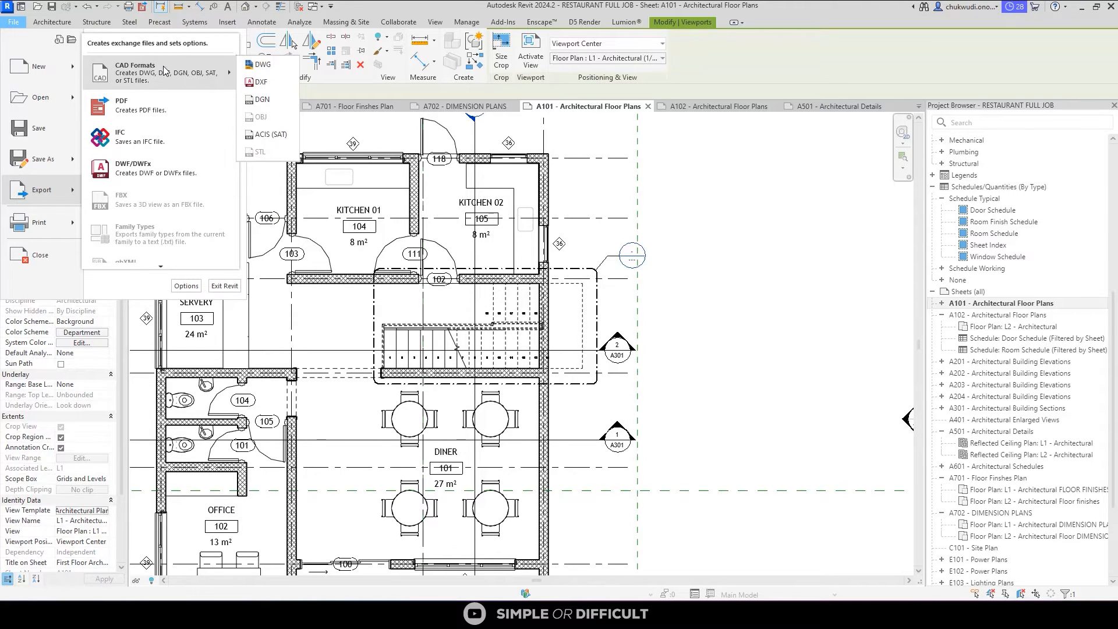
Choose DWG export and set Export to All Sheets.
left_click(261, 64)
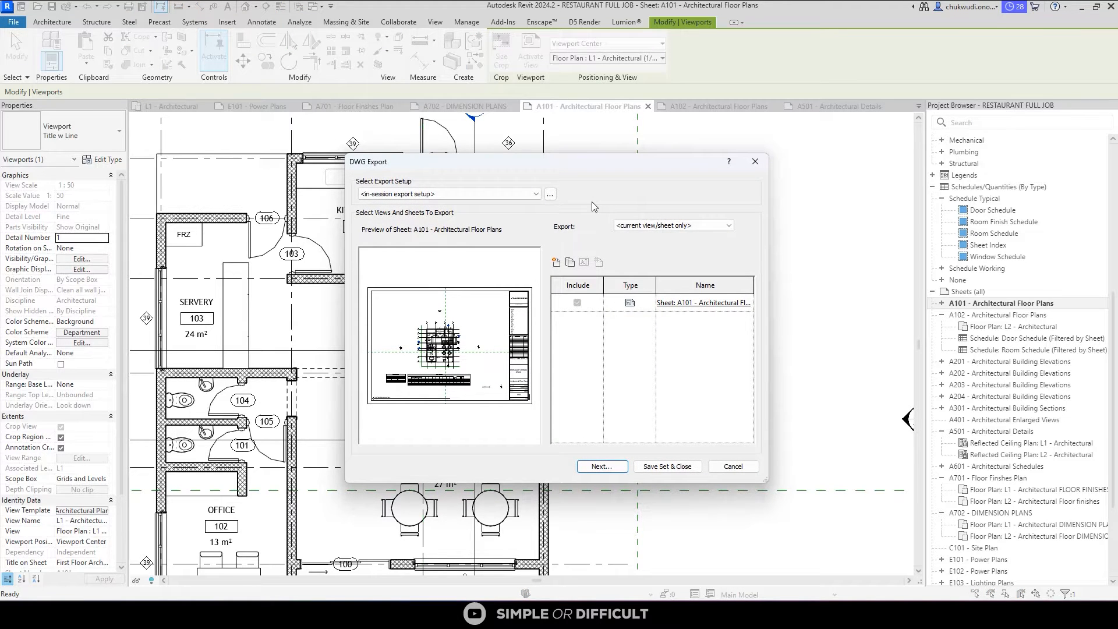
mouse_move(611, 231)
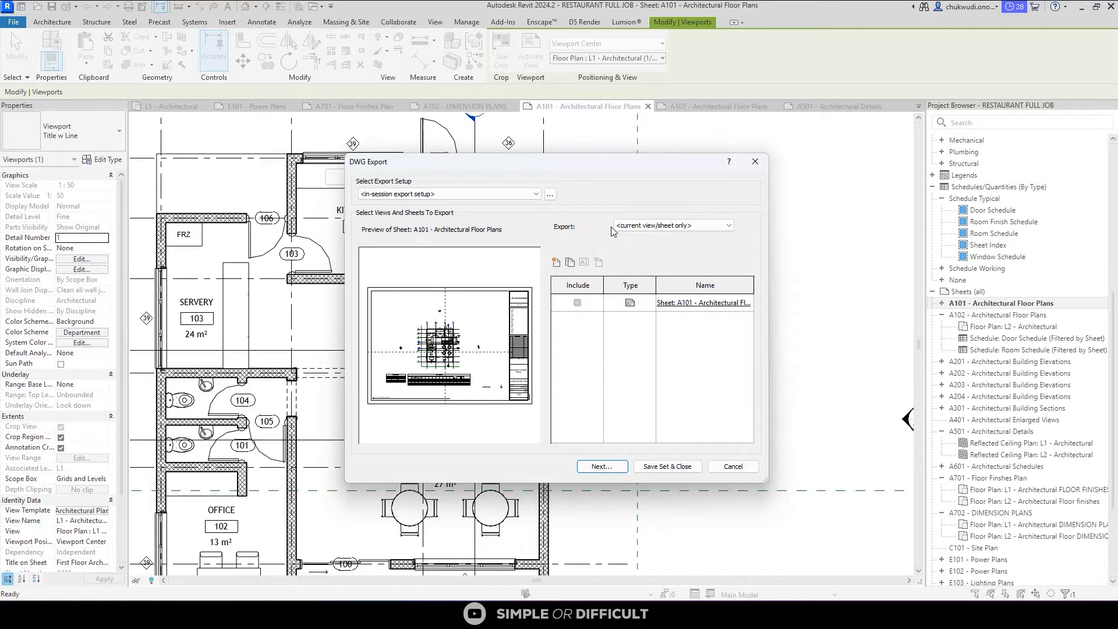
mouse_move(489, 378)
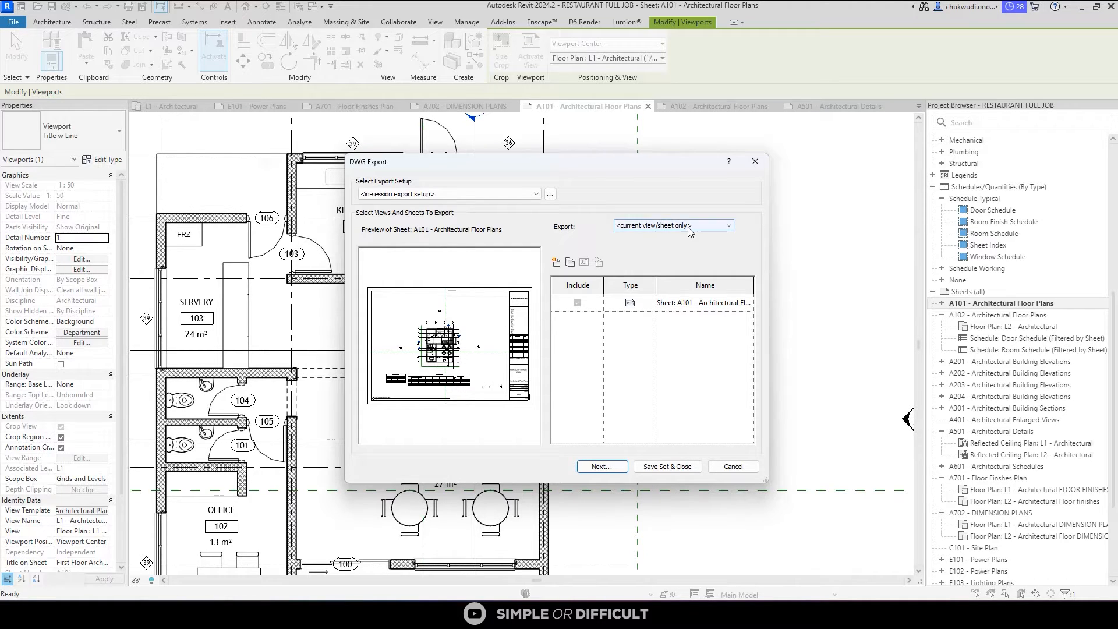
left_click(672, 225)
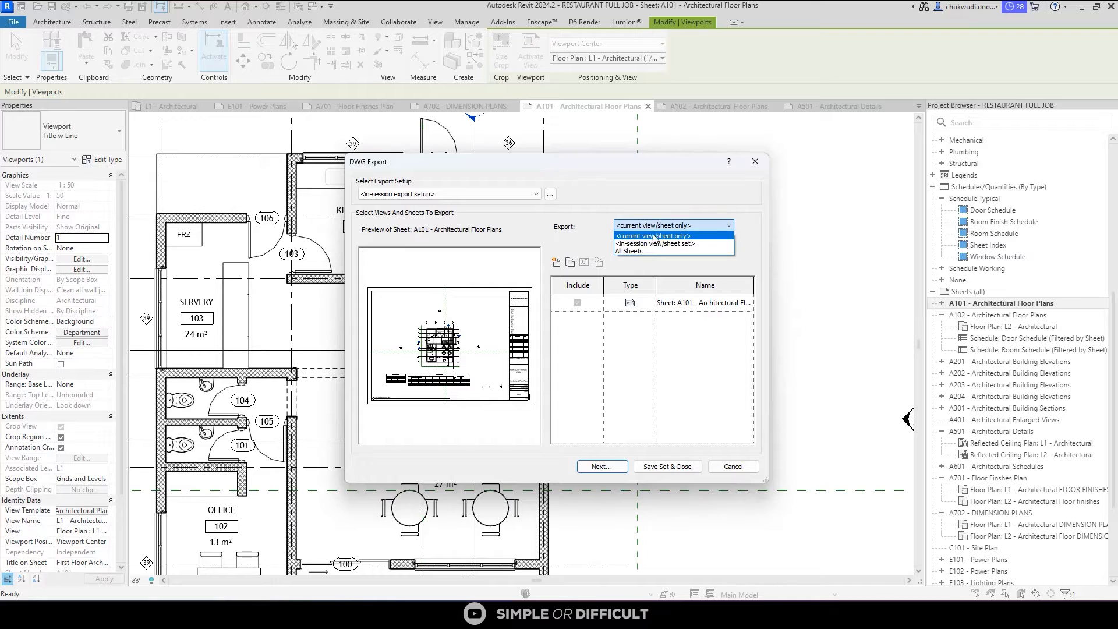
left_click(627, 250)
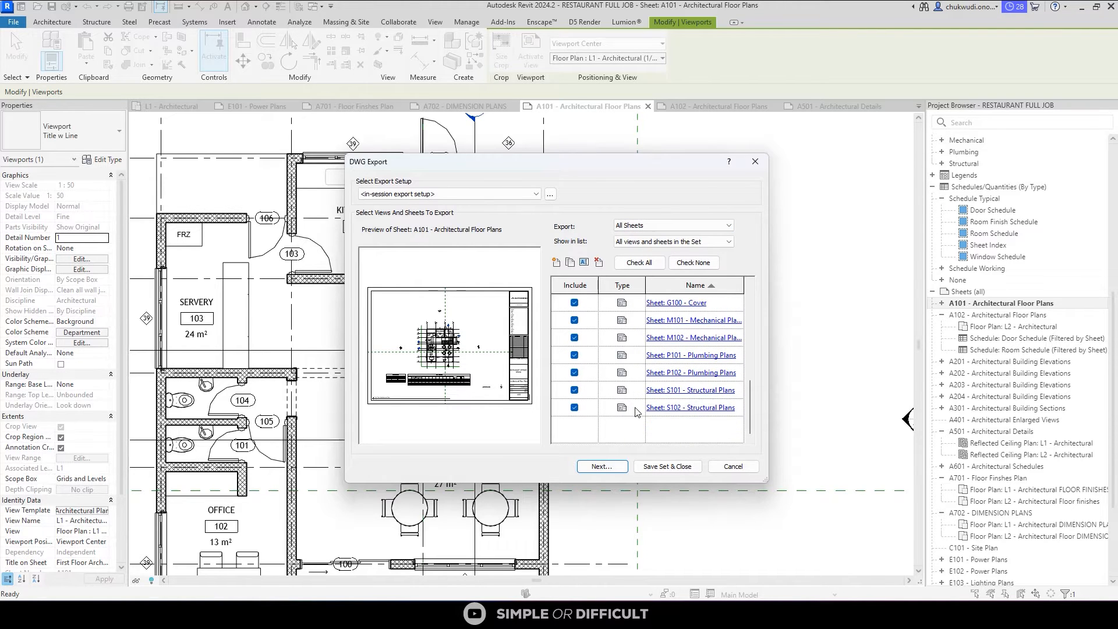
scroll("down", 3)
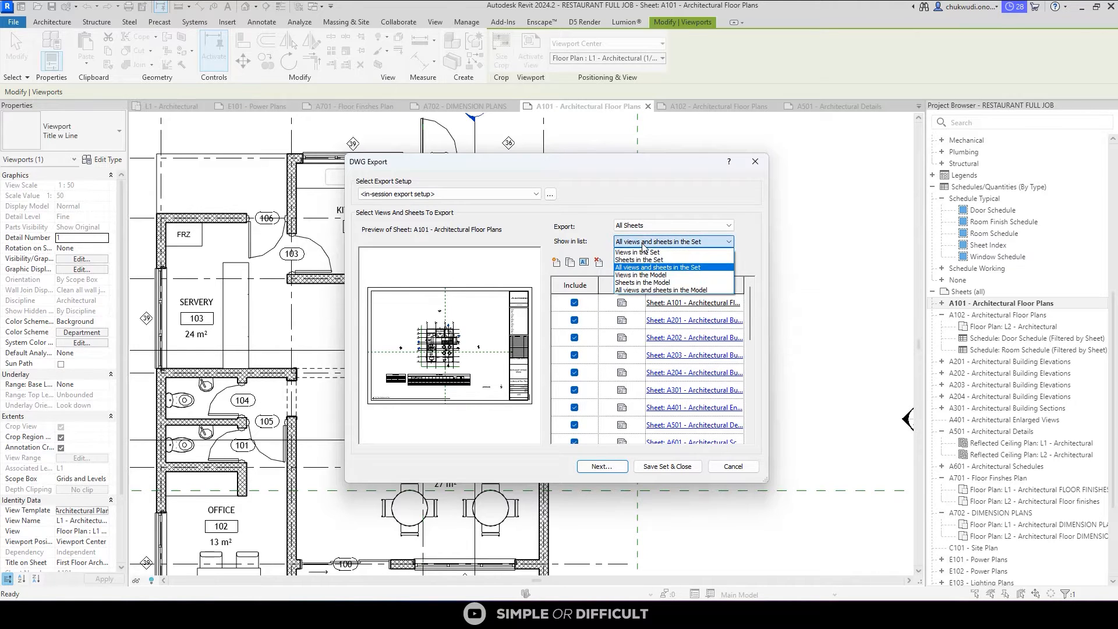
left_click(633, 252)
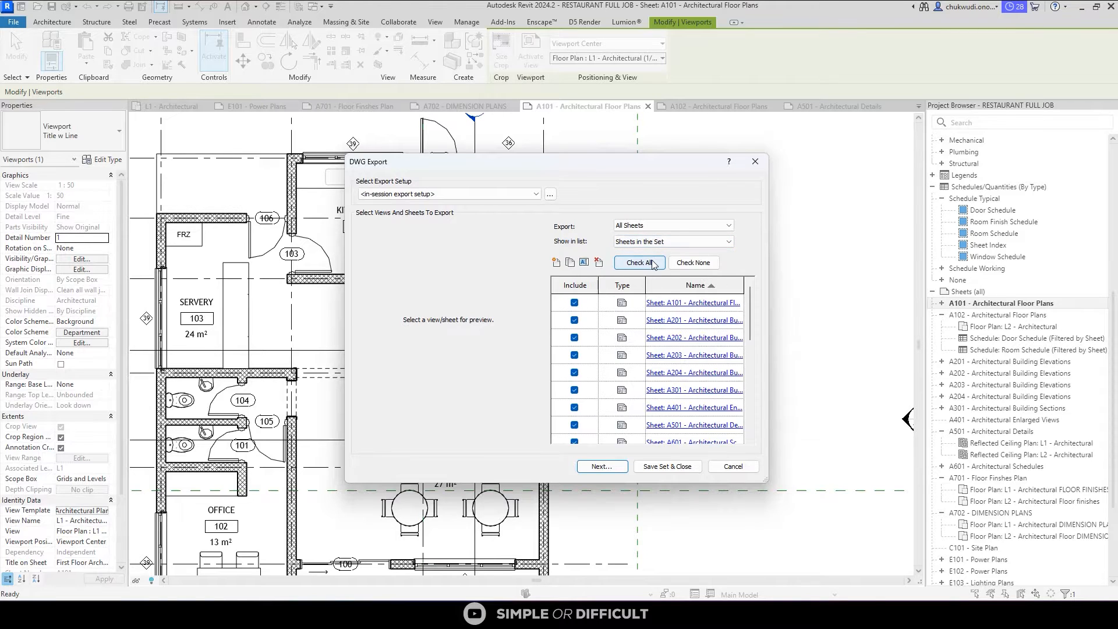
Set the list to show all views and sheets in the model.
left_click(670, 241)
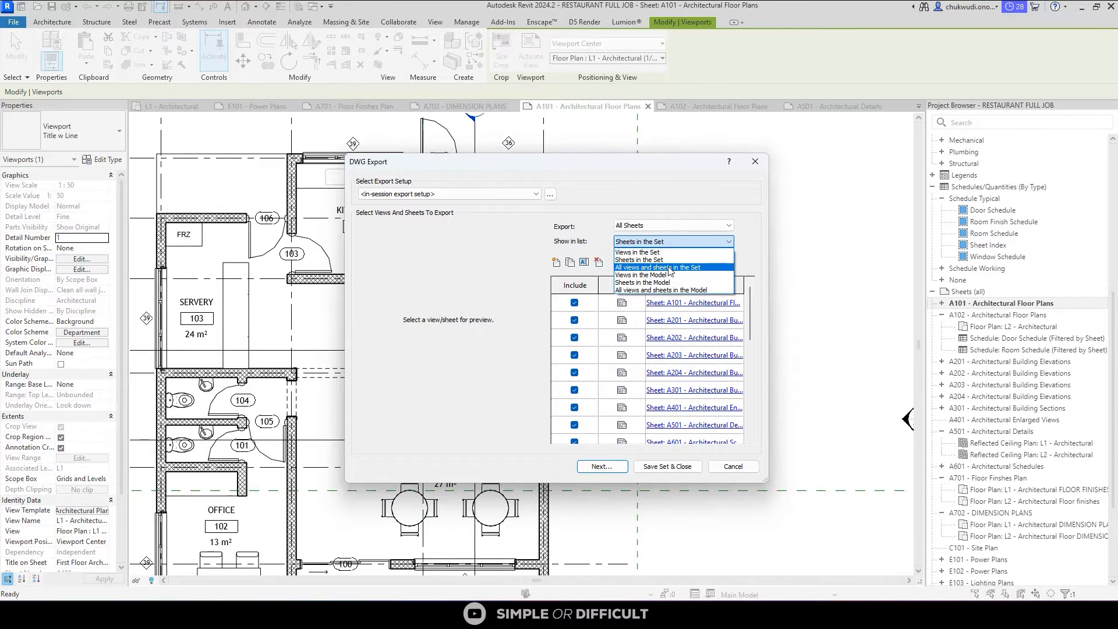
left_click(638, 275)
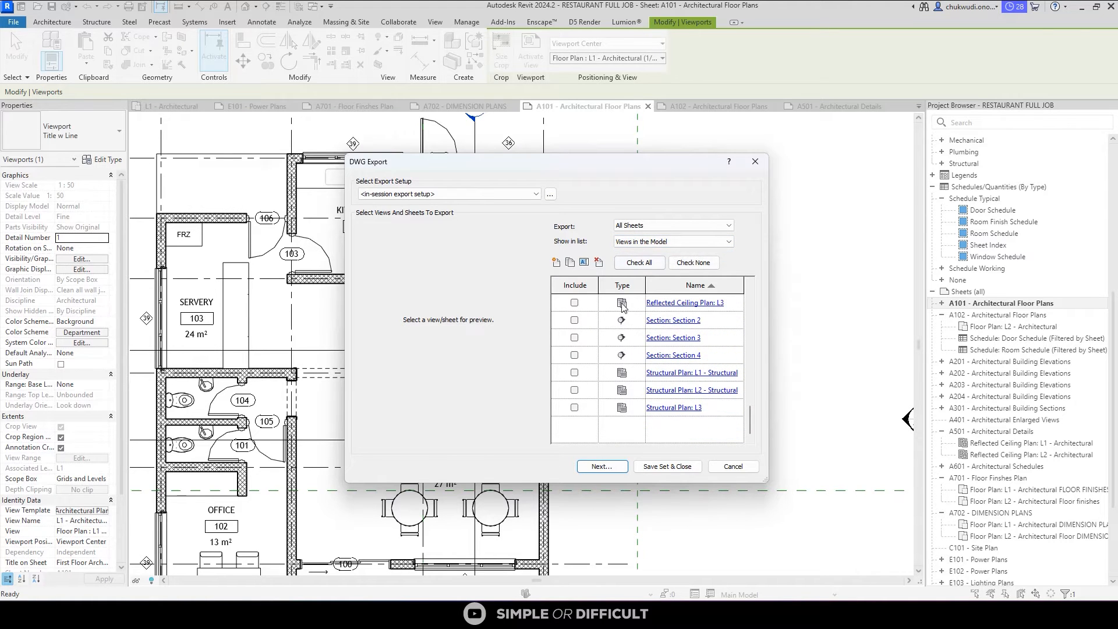
left_click(670, 241)
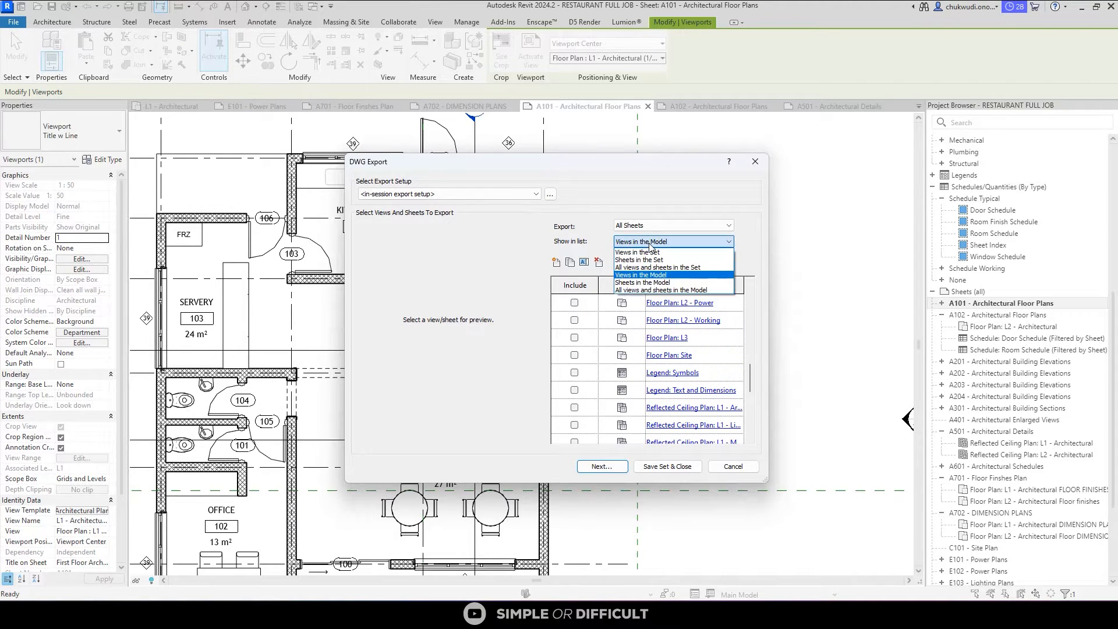
left_click(646, 289)
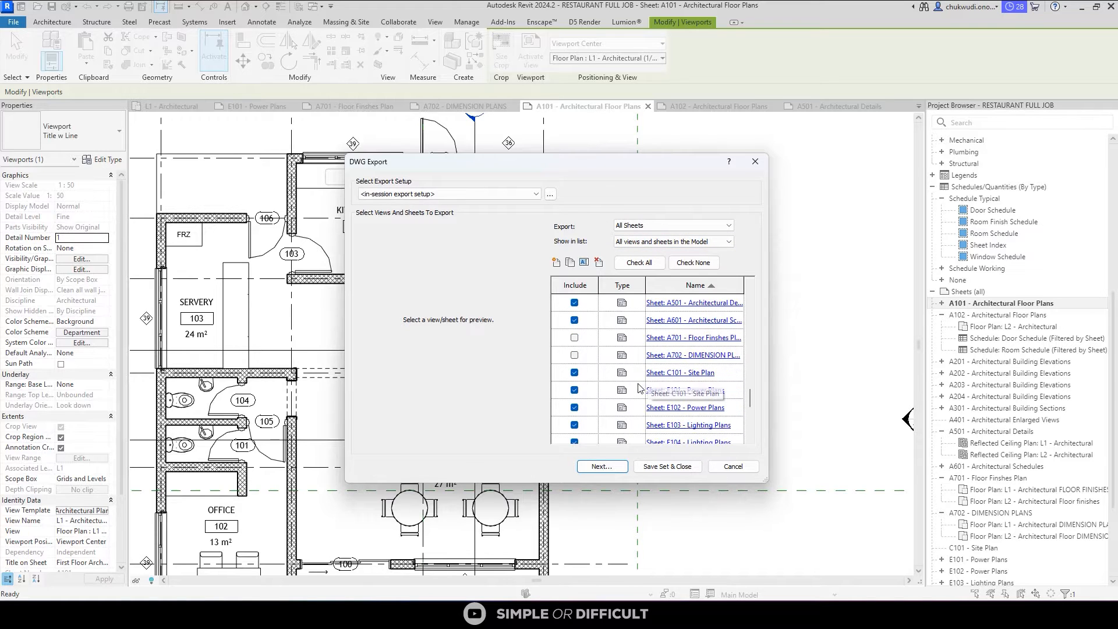
Clear all entries and tick only sheets A701 Floor Finishes and A702 Dimension Plans.
left_click(693, 262)
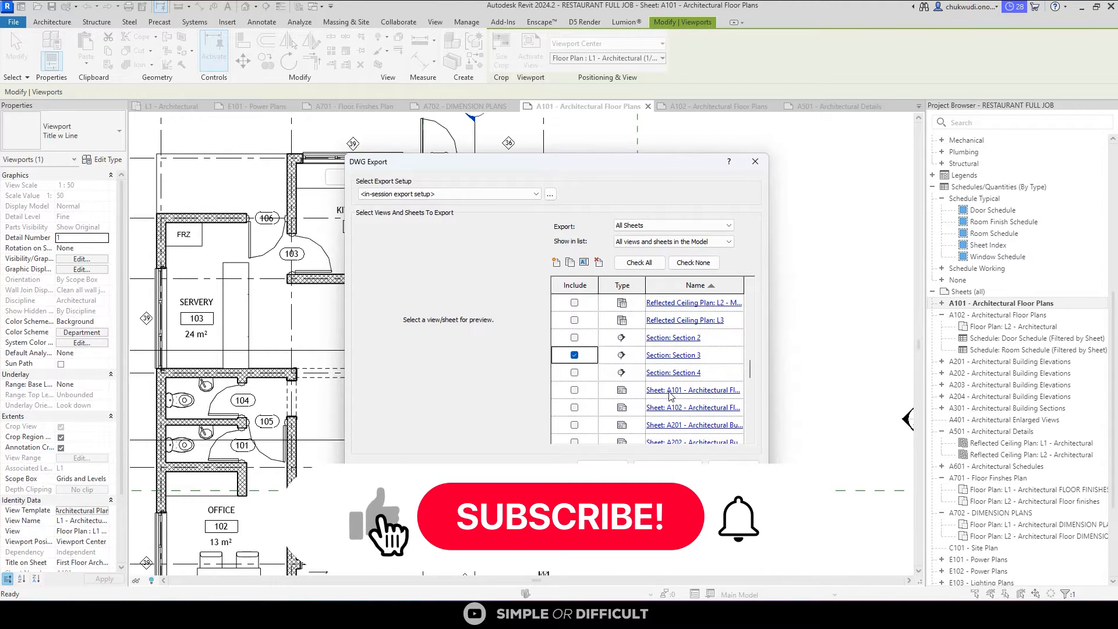
left_click(574, 390)
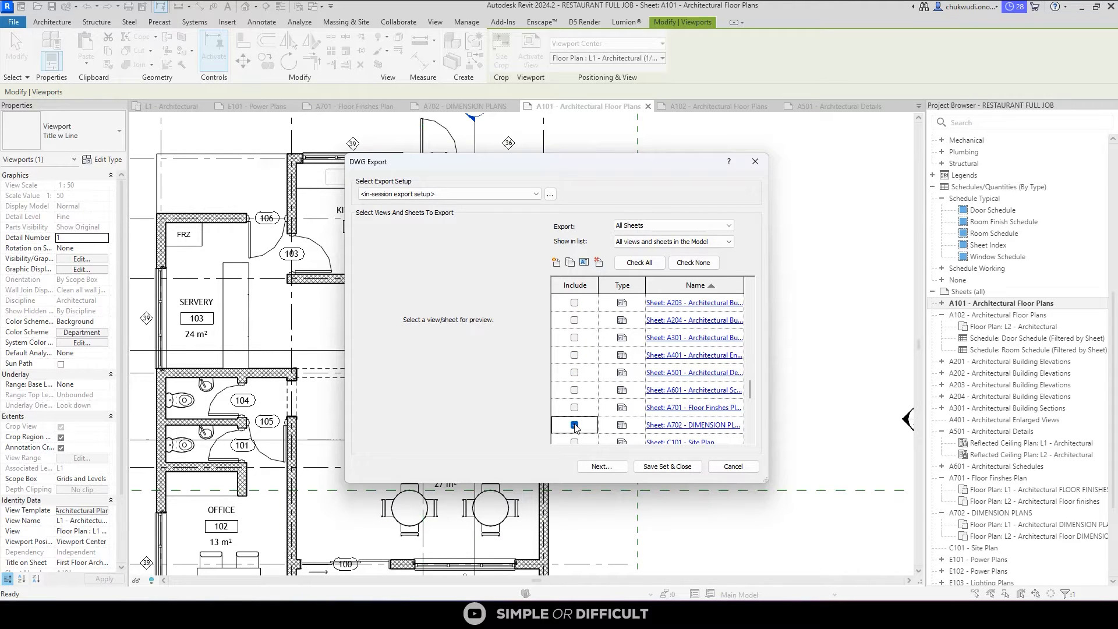
left_click(574, 425)
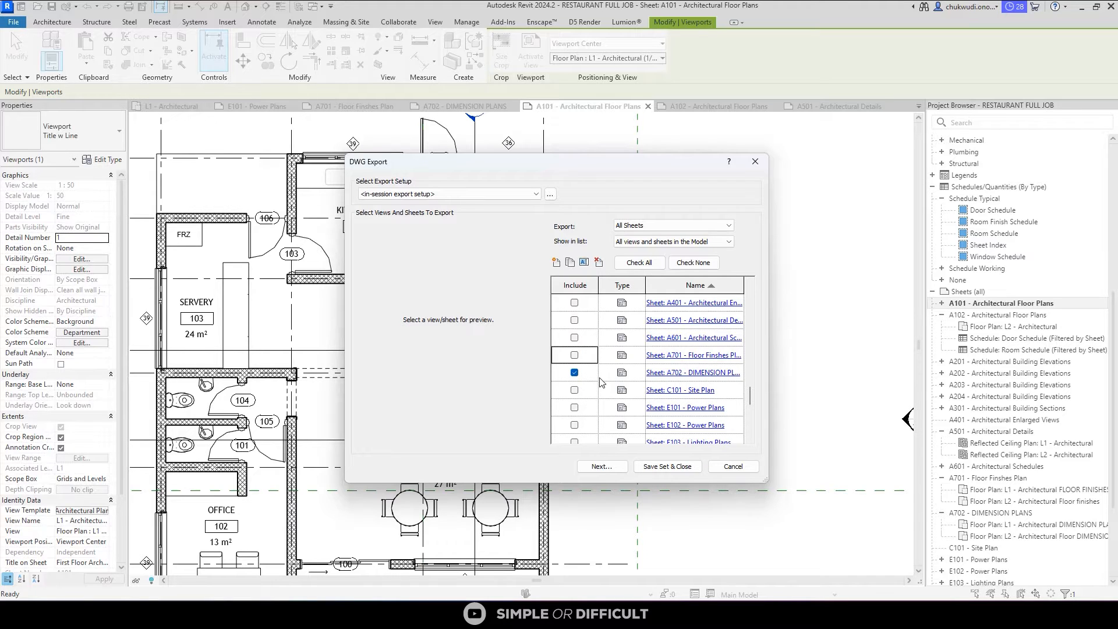
left_click(574, 355)
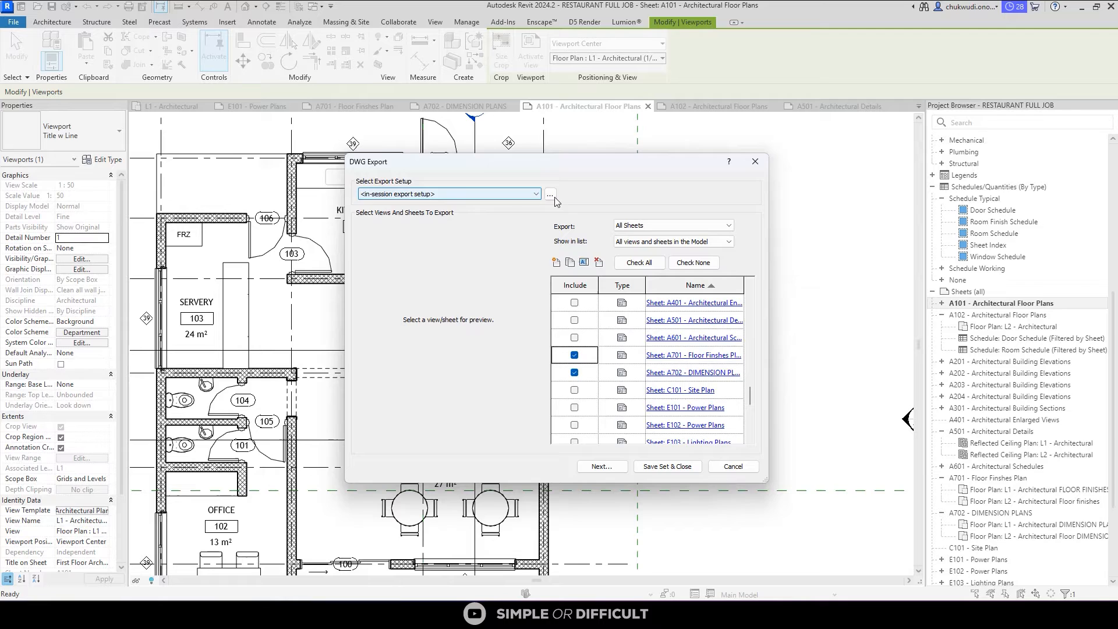
Review the AIA-standard category layer names and colors, including Cable Trays, then view Lines mappings.
left_click(549, 194)
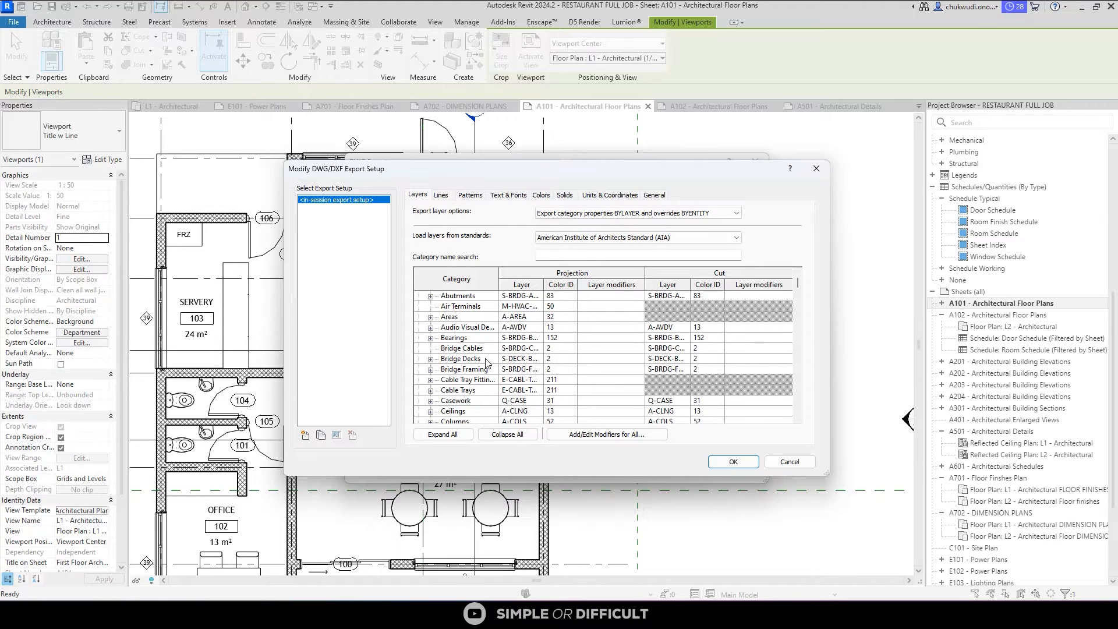
scroll("down", 3)
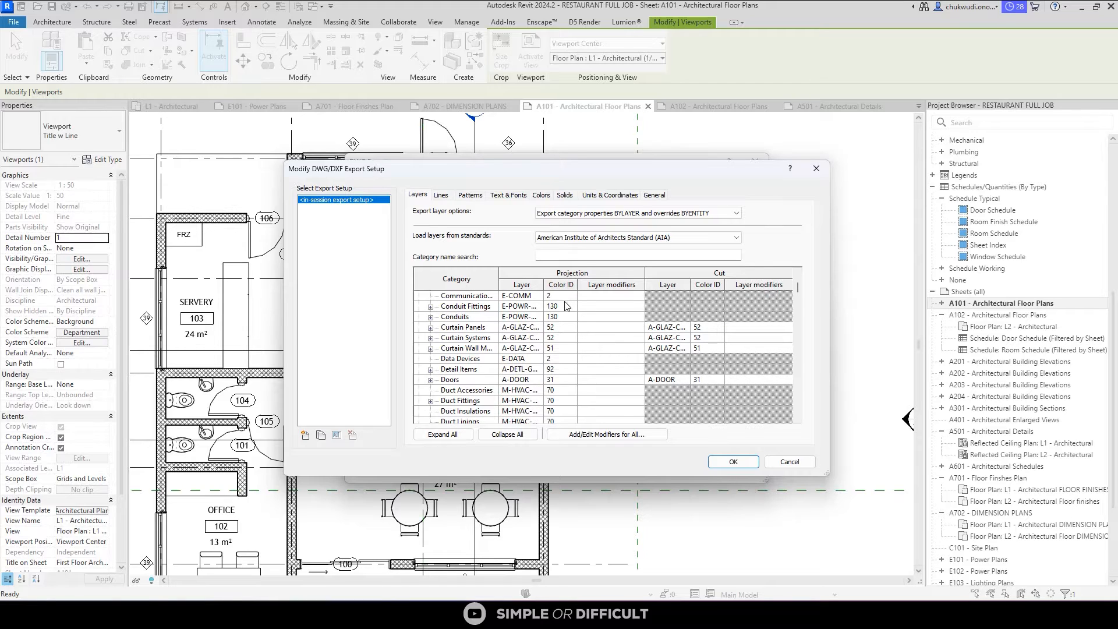
mouse_move(556, 407)
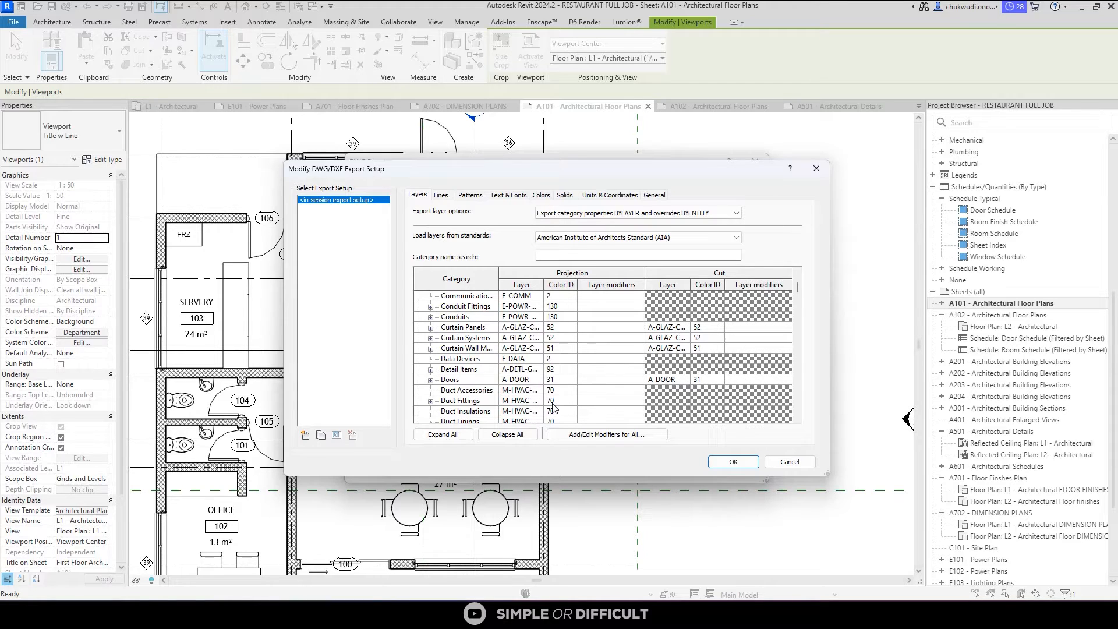
scroll("up", 3)
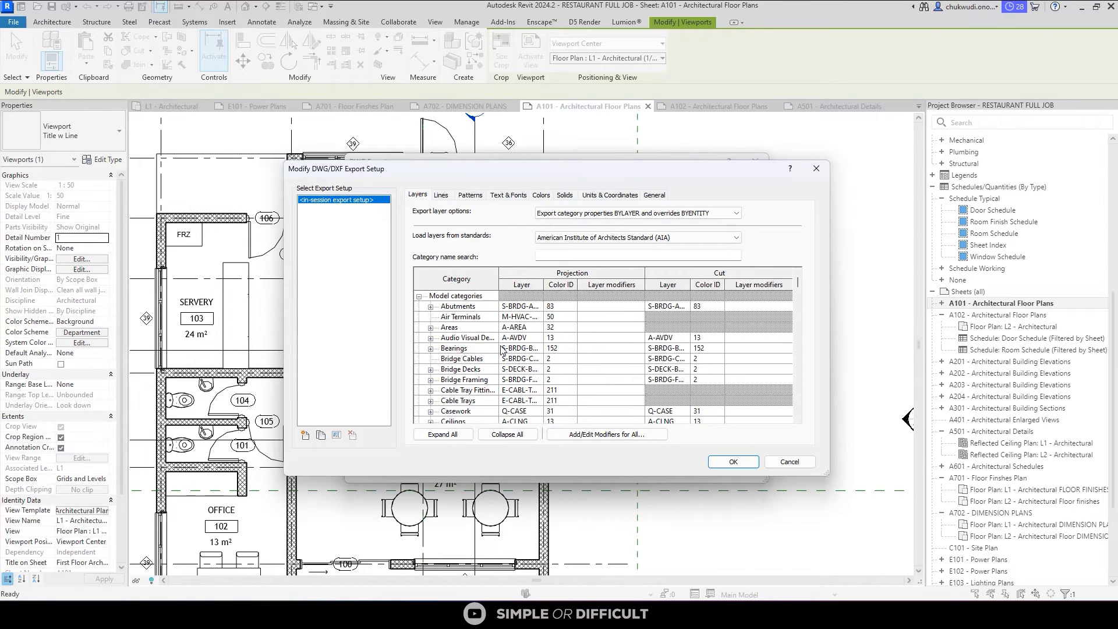
mouse_move(464, 356)
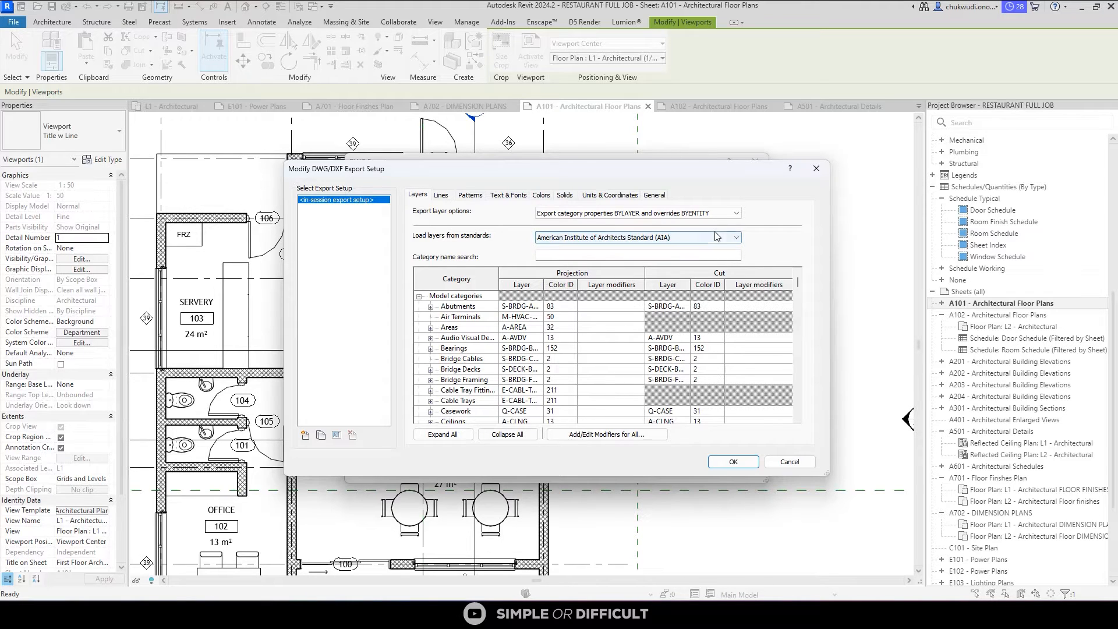
left_click(734, 237)
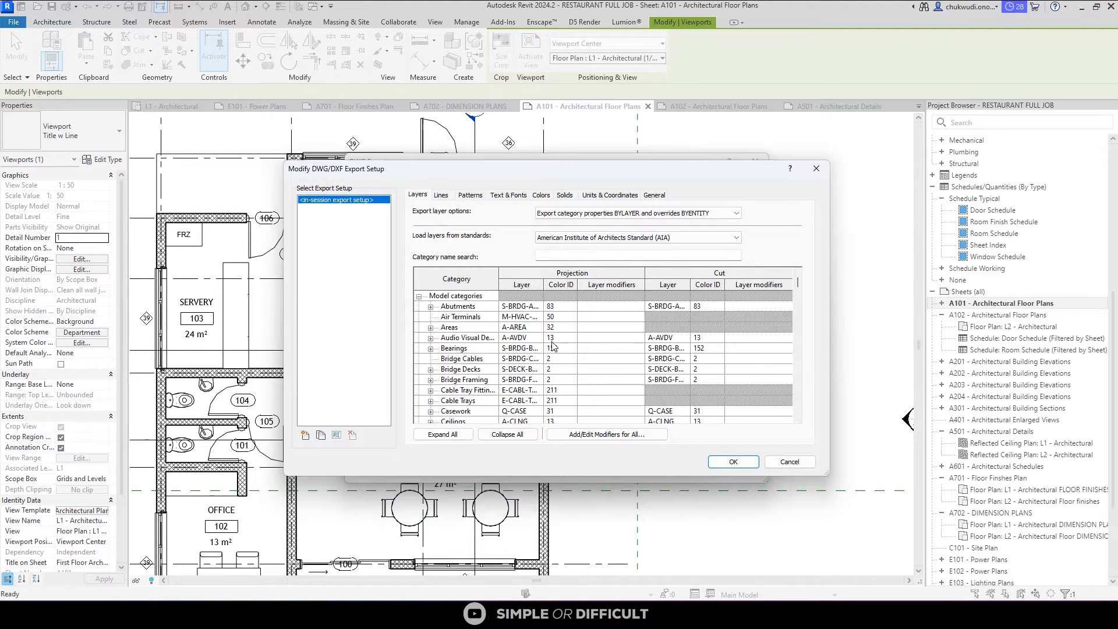
scroll("down", 3)
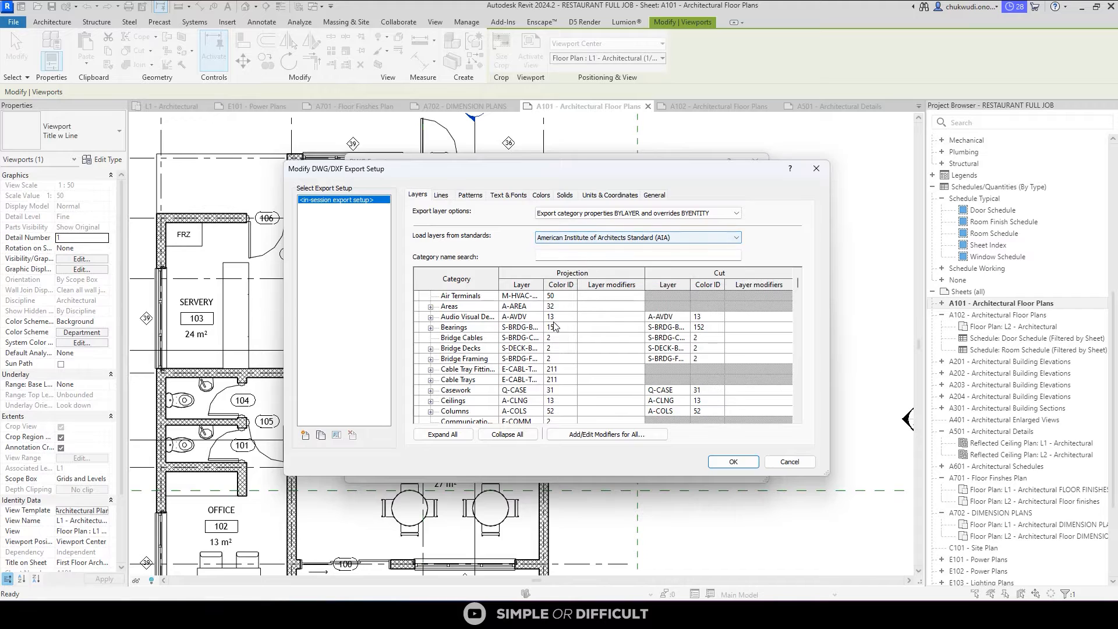
left_click(458, 379)
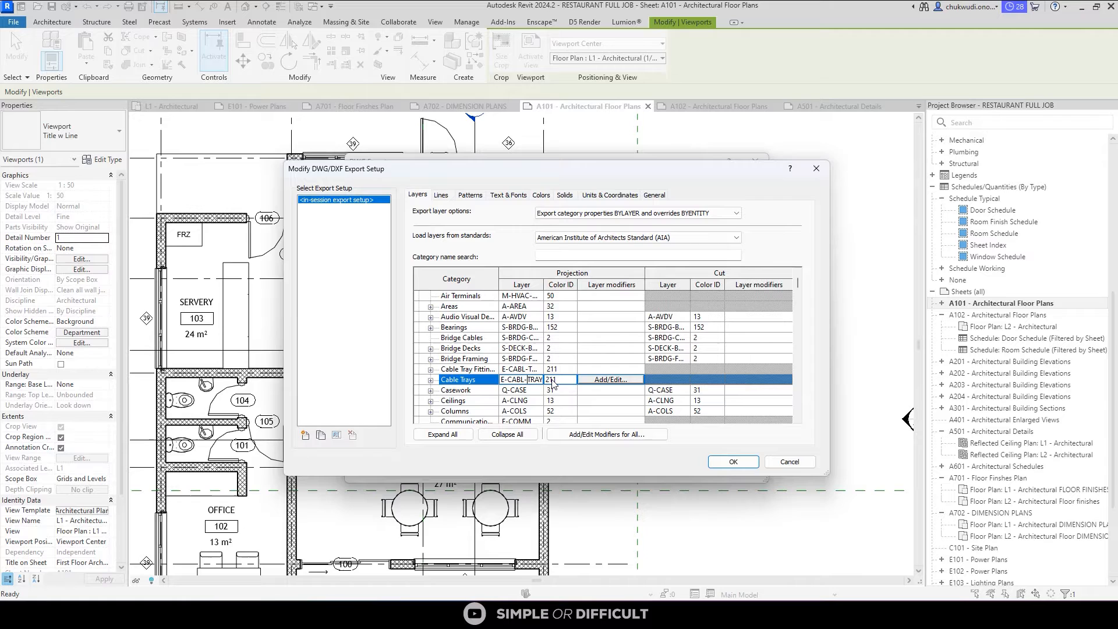
mouse_move(522, 338)
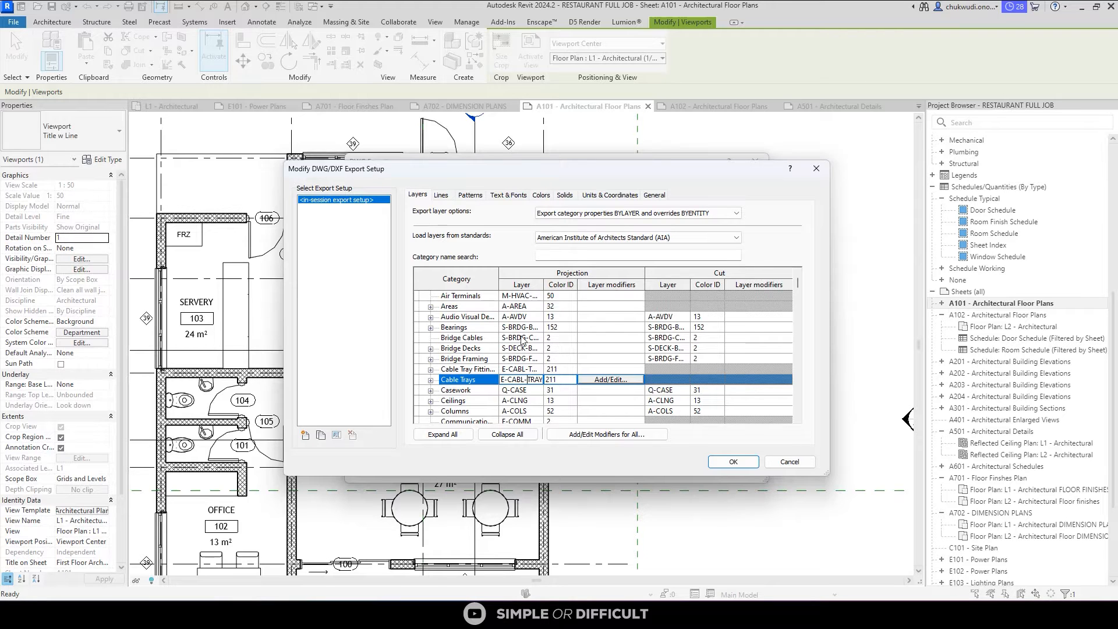
left_click(441, 194)
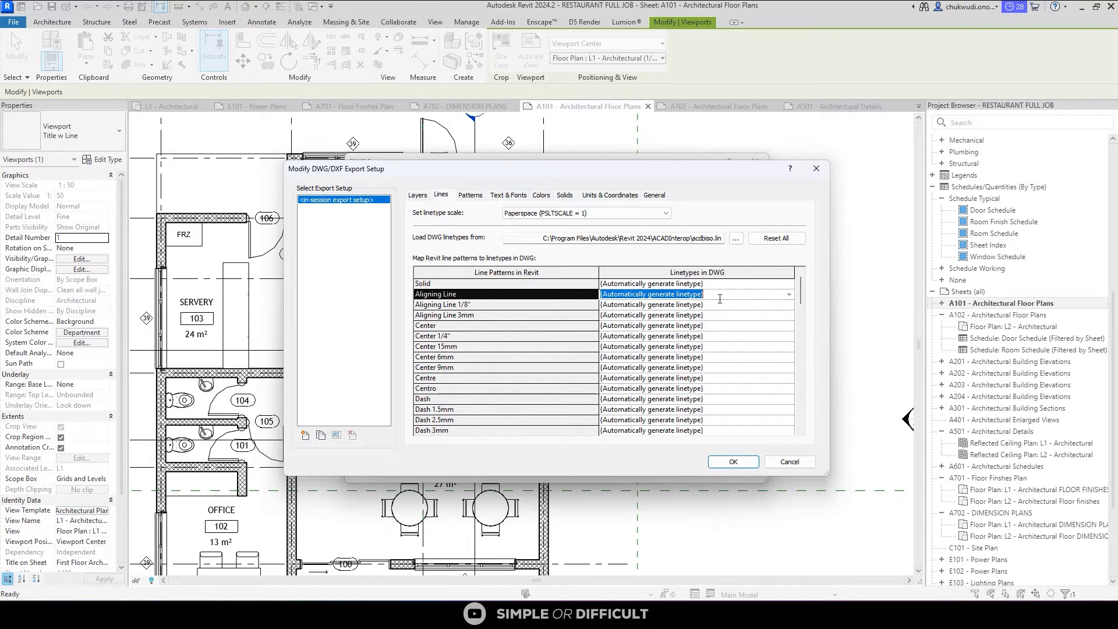
Inspect linetype, Brickwork hatch pattern, font and colour mappings, ending back on Layers.
left_click(788, 294)
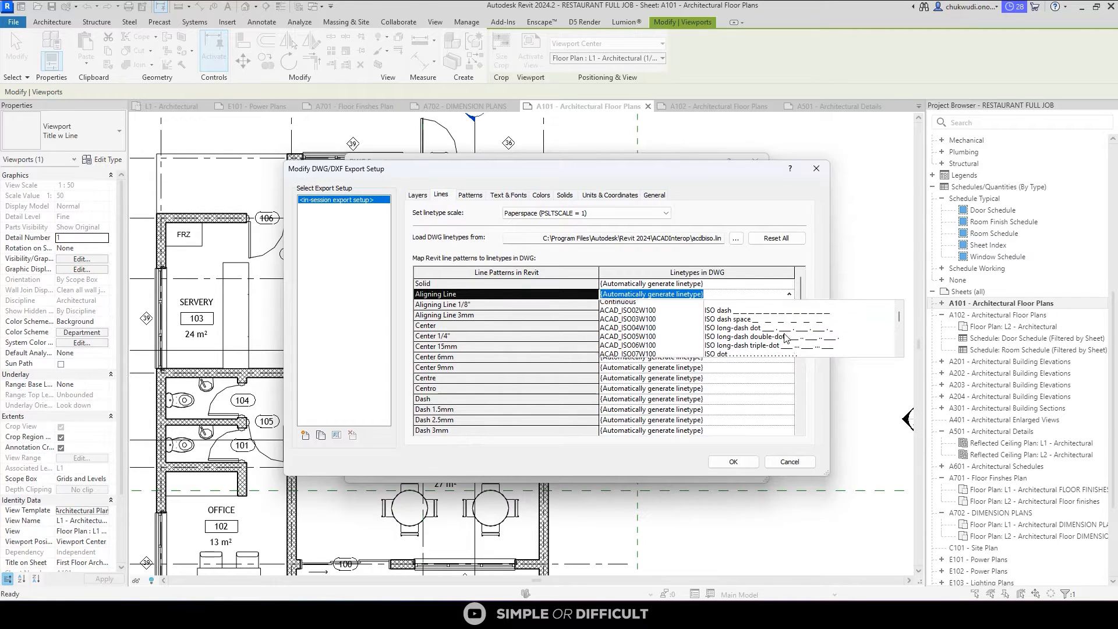
left_click(470, 194)
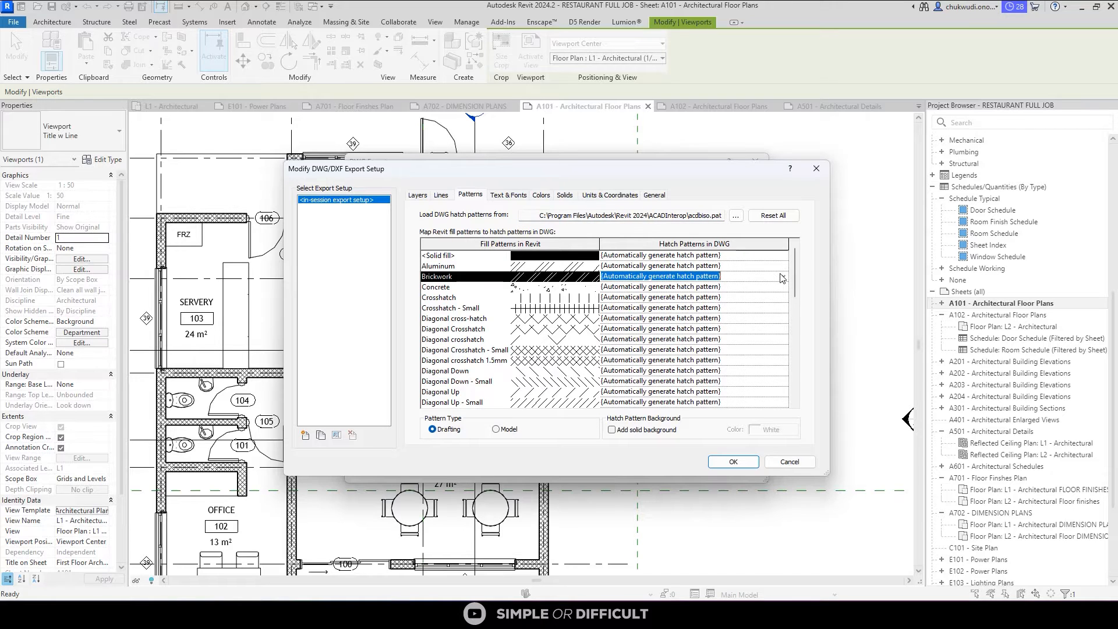
left_click(782, 276)
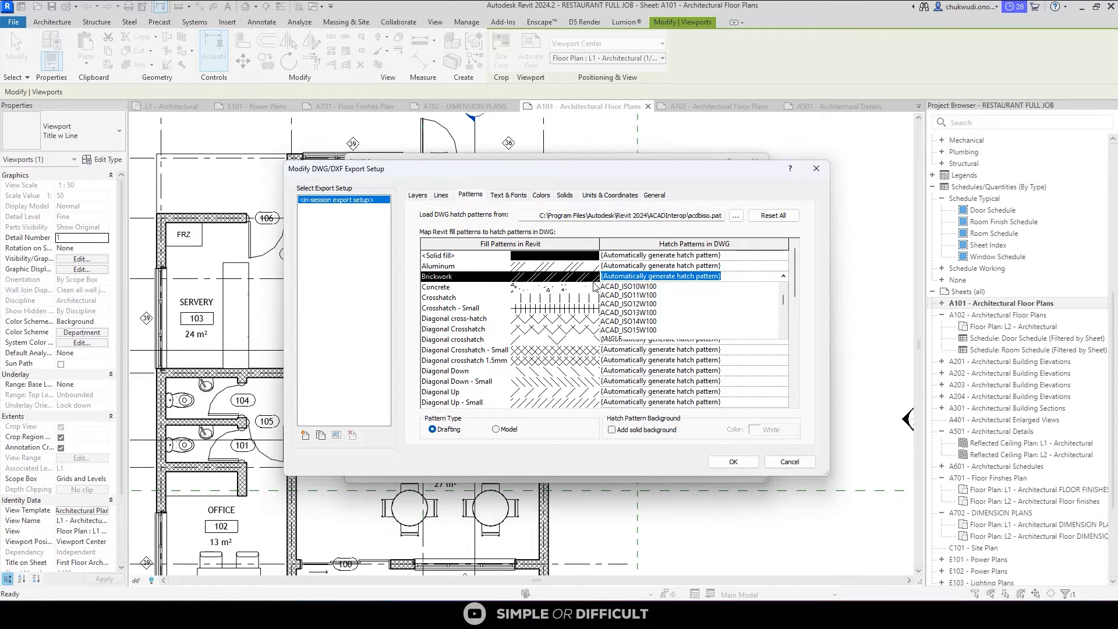
left_click(508, 194)
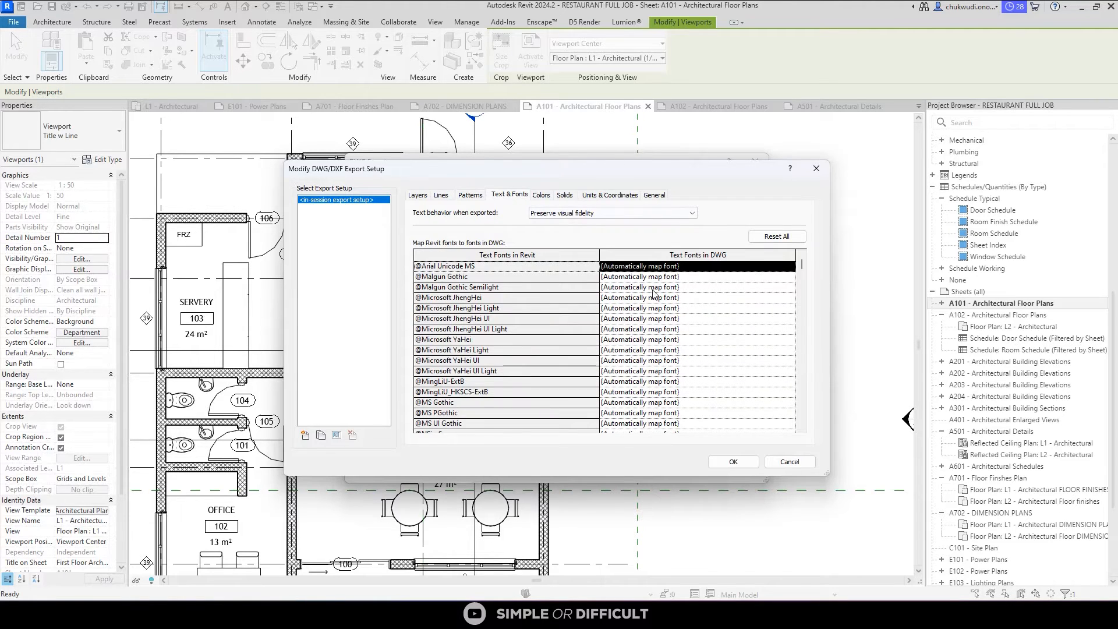
left_click(541, 195)
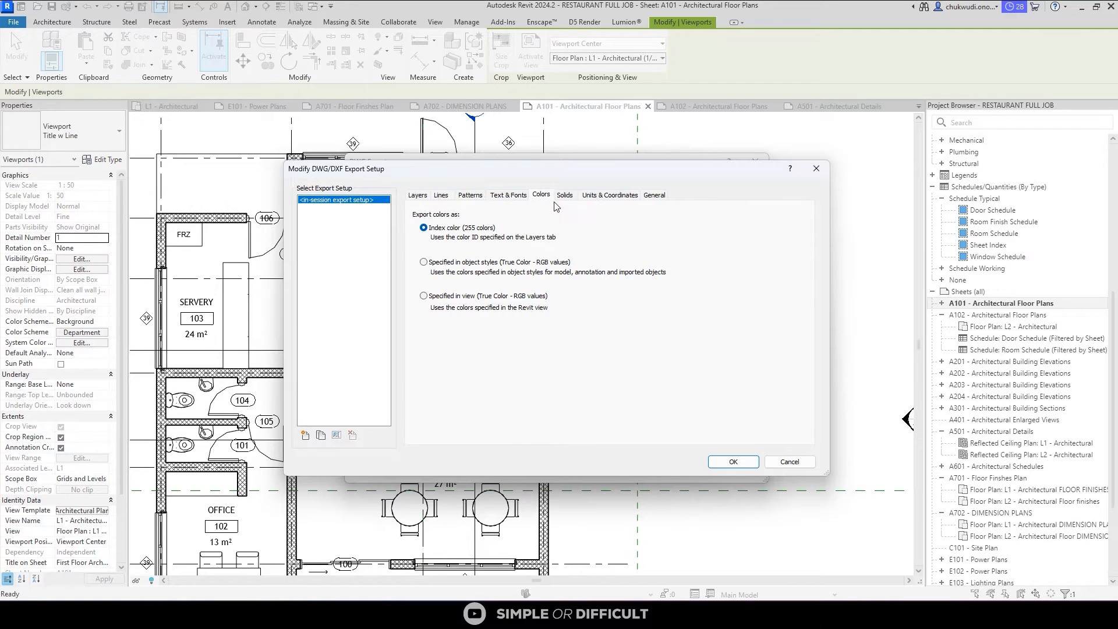
mouse_move(479, 244)
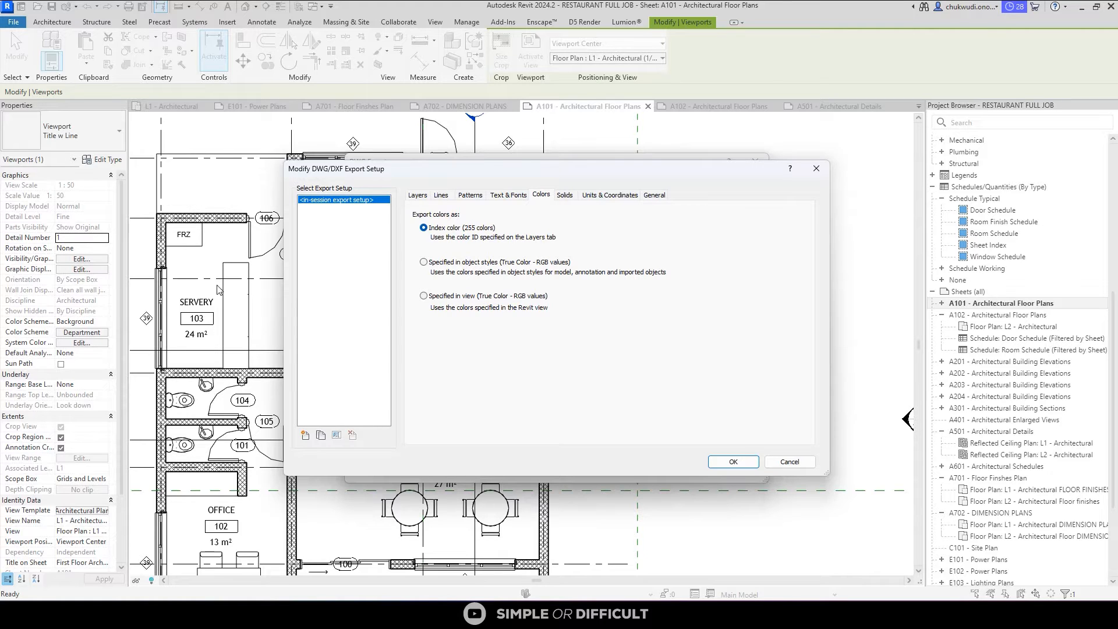
left_click(417, 194)
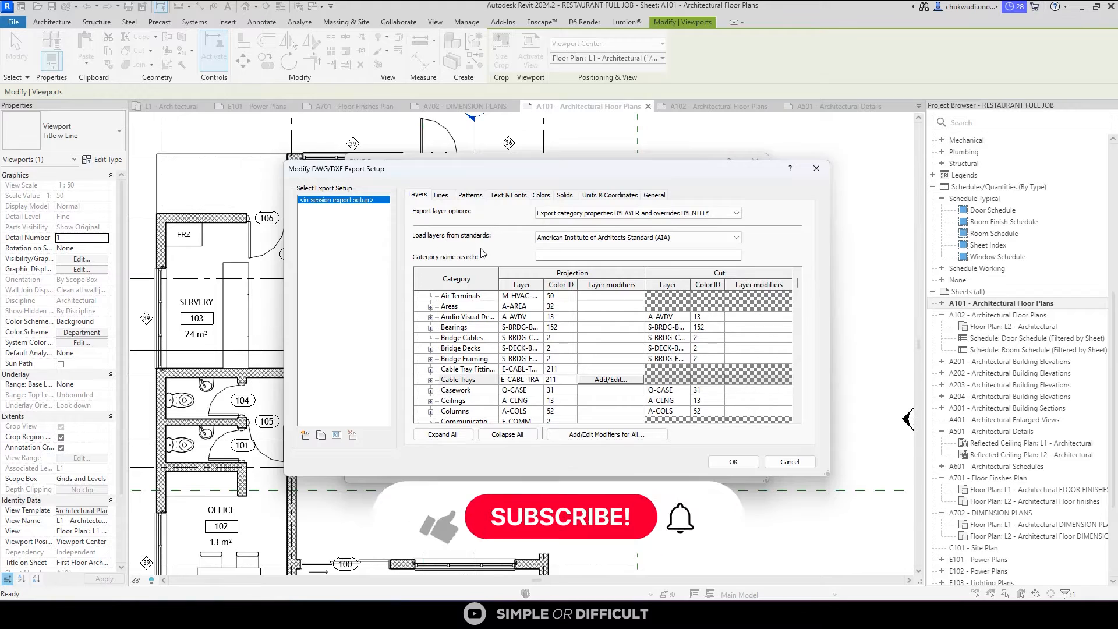
Export solids as ACIS solids and view the millimetre, internal-origin coordinate settings.
left_click(565, 195)
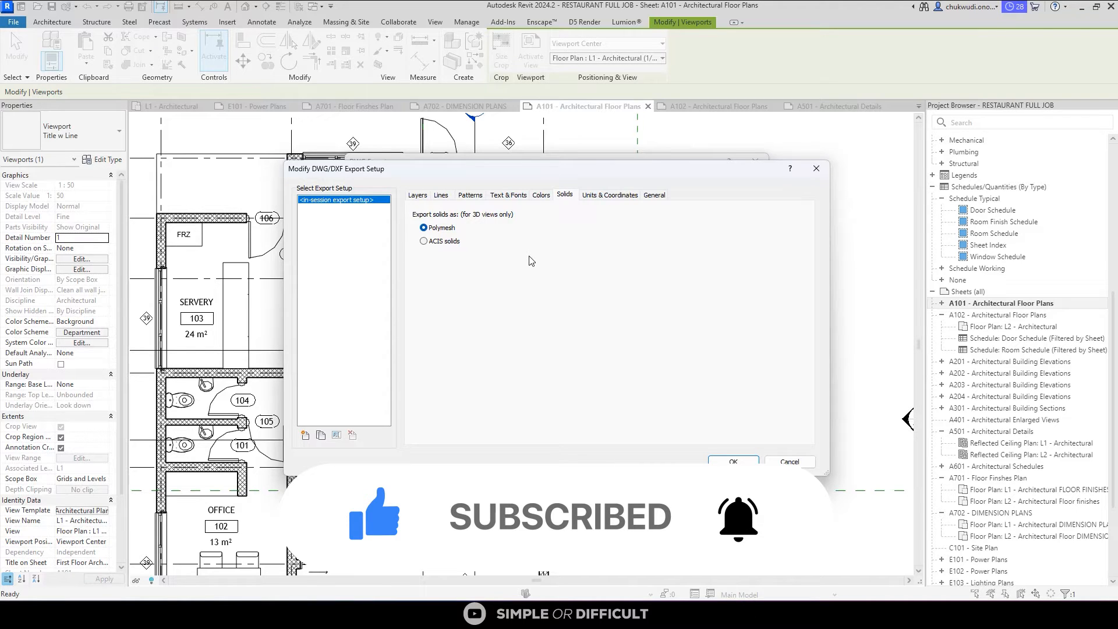
left_click(424, 241)
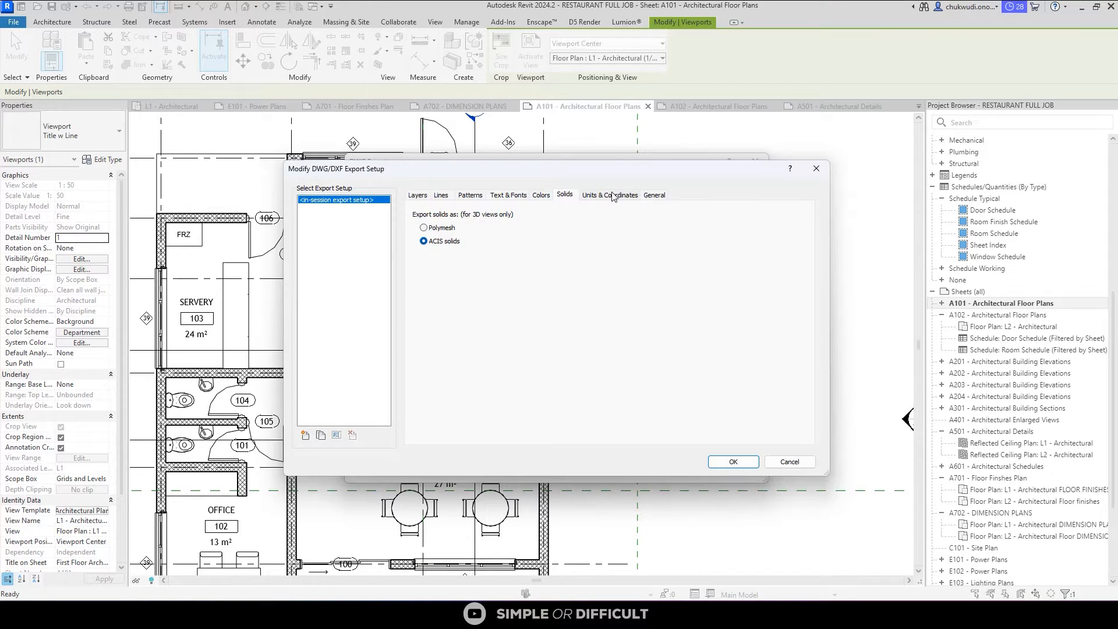
left_click(610, 194)
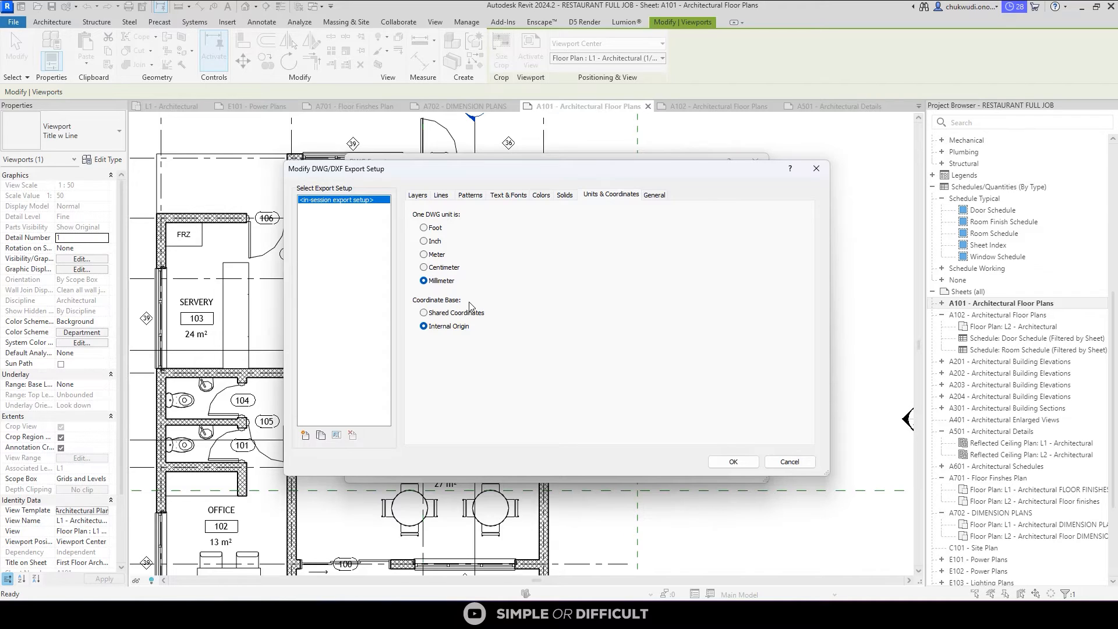
Base coordinates on Shared Coordinates and show the General AutoCAD format version options.
left_click(424, 312)
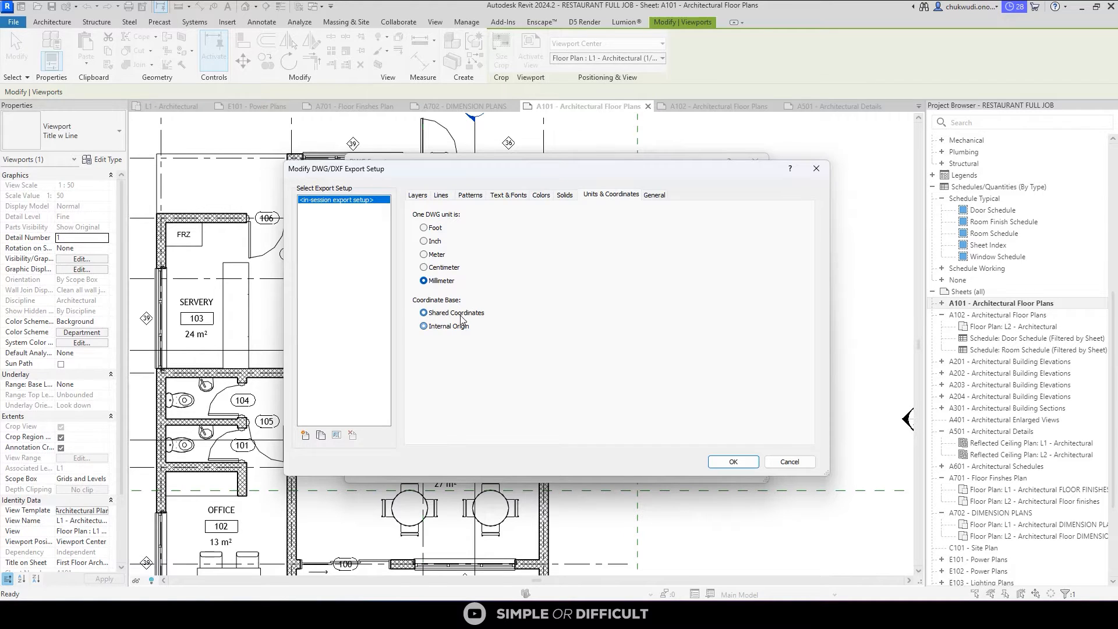
left_click(424, 312)
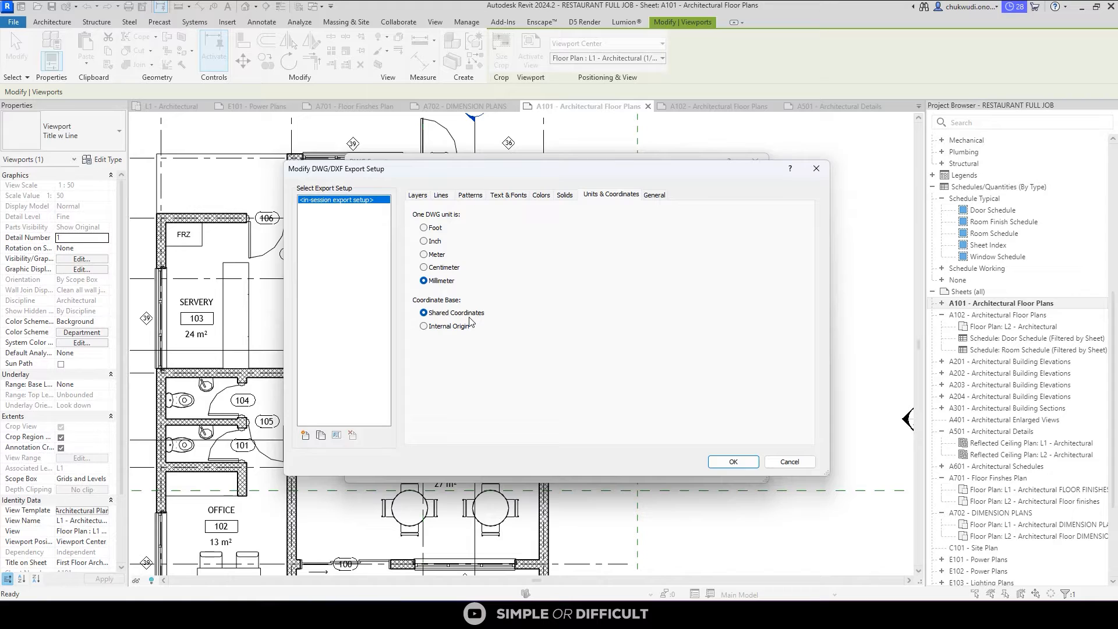
left_click(652, 195)
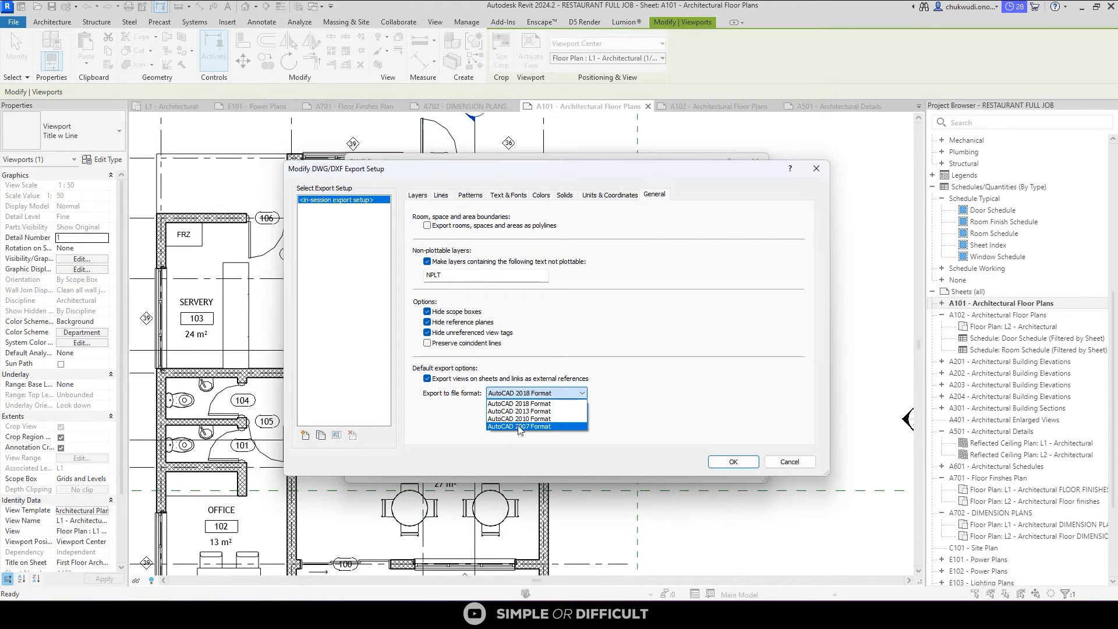
Set the export file format to AutoCAD 2007 and recheck the solids and coordinate settings.
left_click(520, 425)
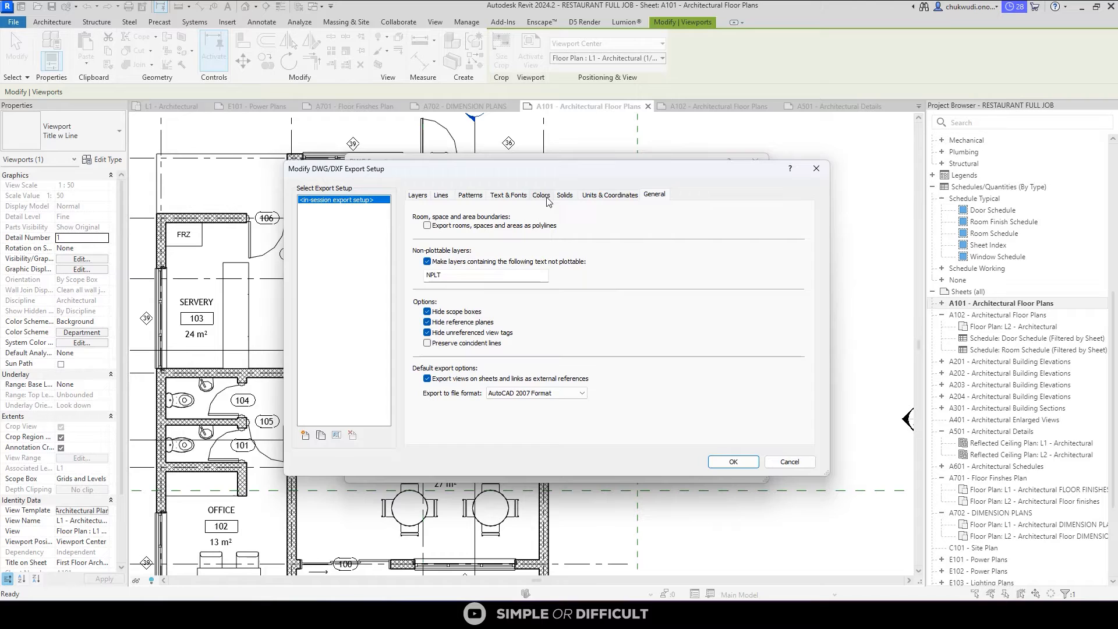
left_click(564, 195)
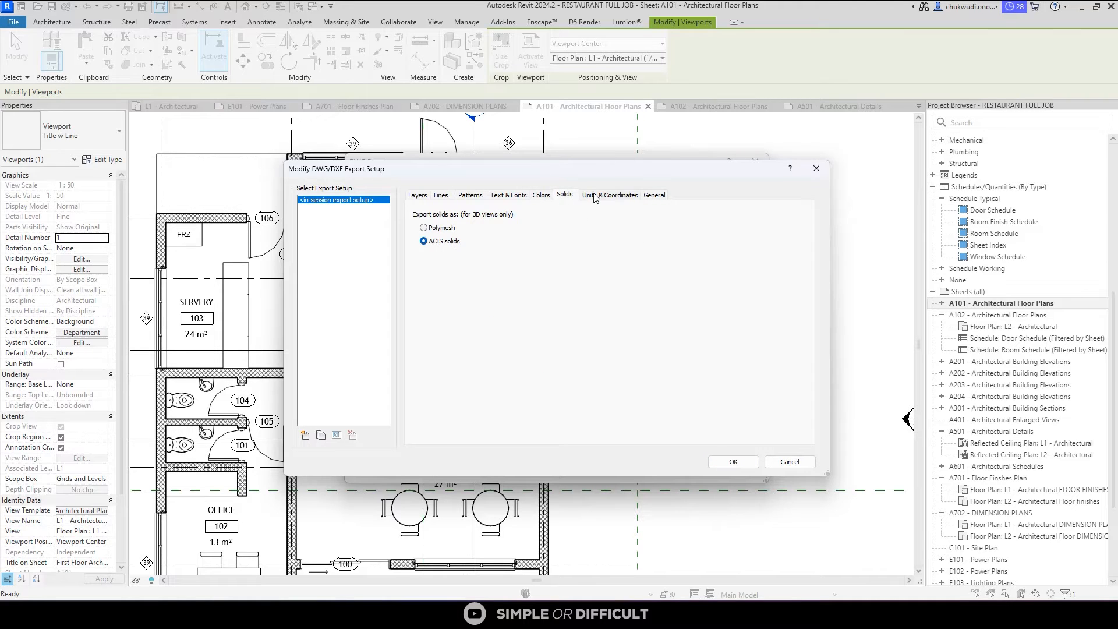
left_click(609, 195)
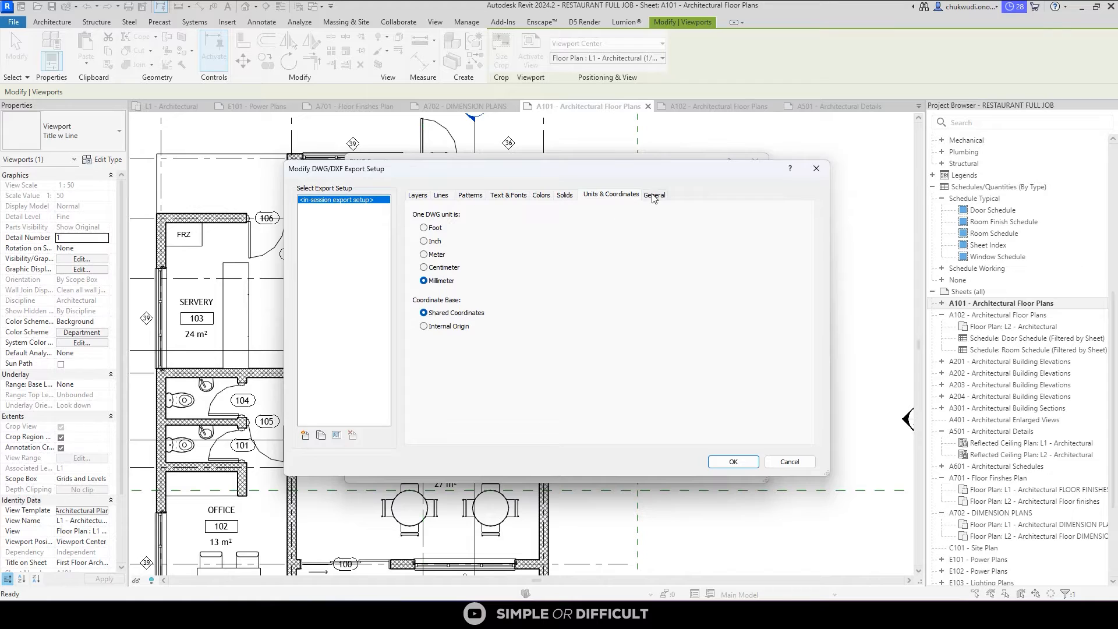
left_click(653, 194)
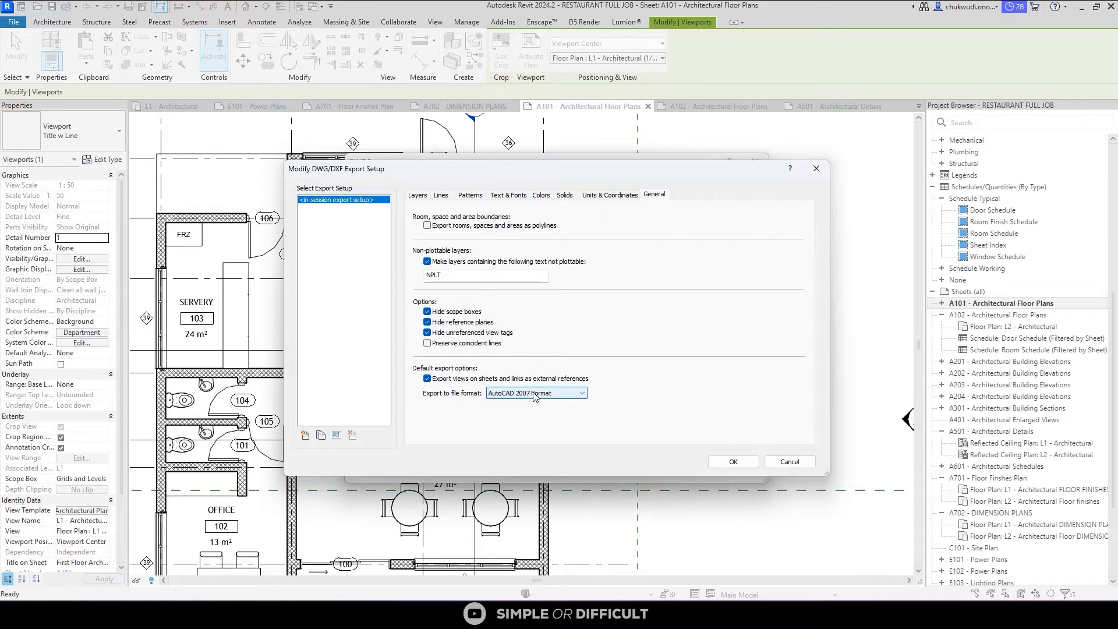
left_click(534, 393)
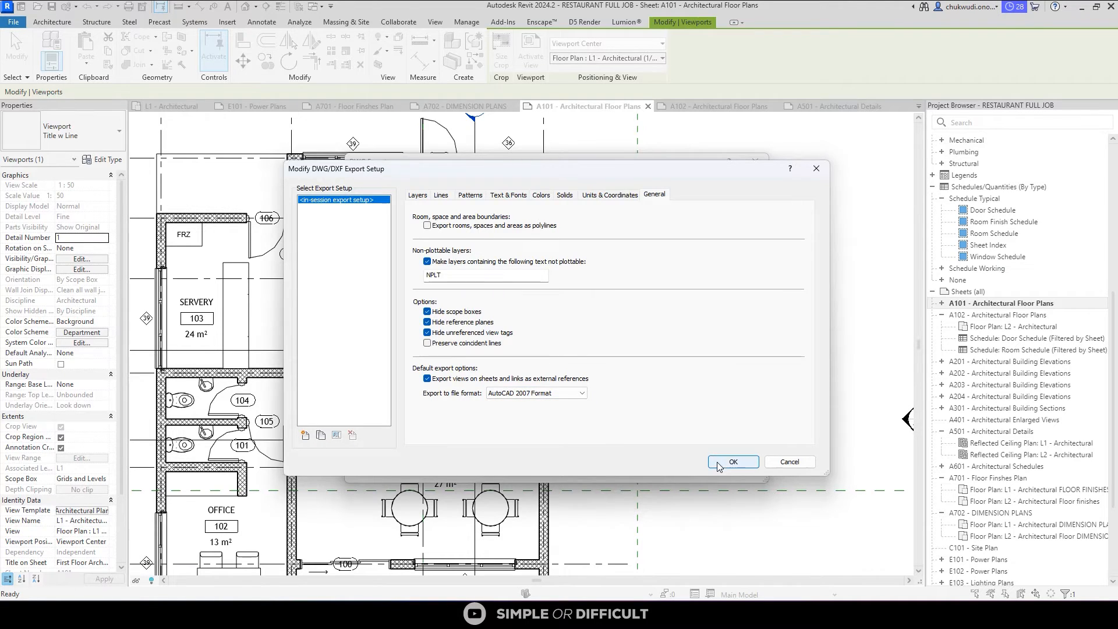
Confirm the export setup and advance to the save dialog with sheets A701 and A702.
left_click(731, 461)
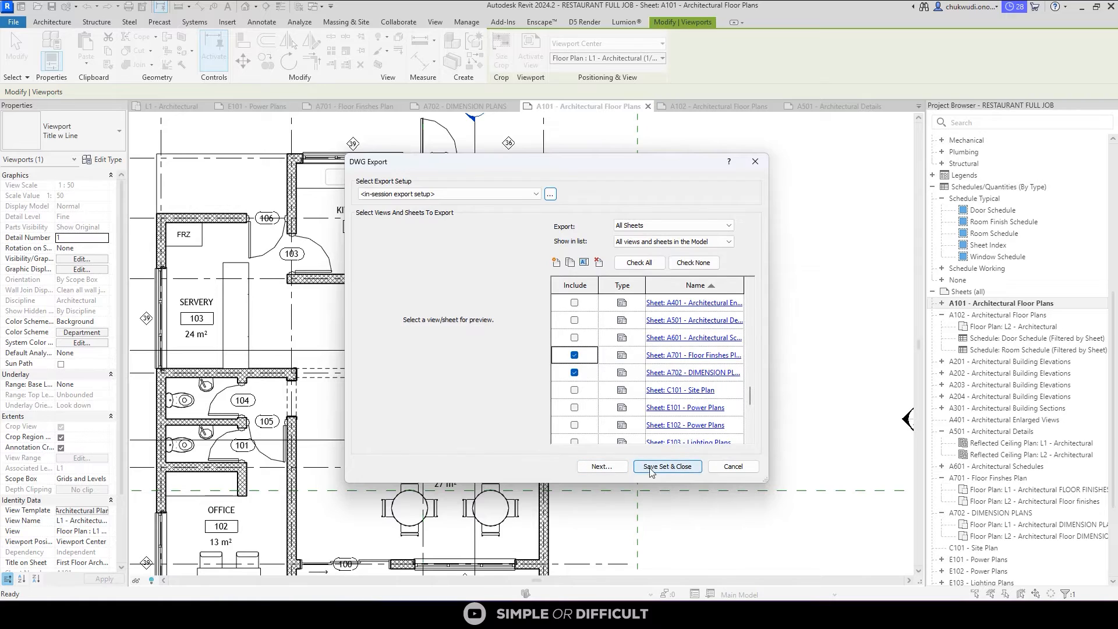
mouse_move(670, 474)
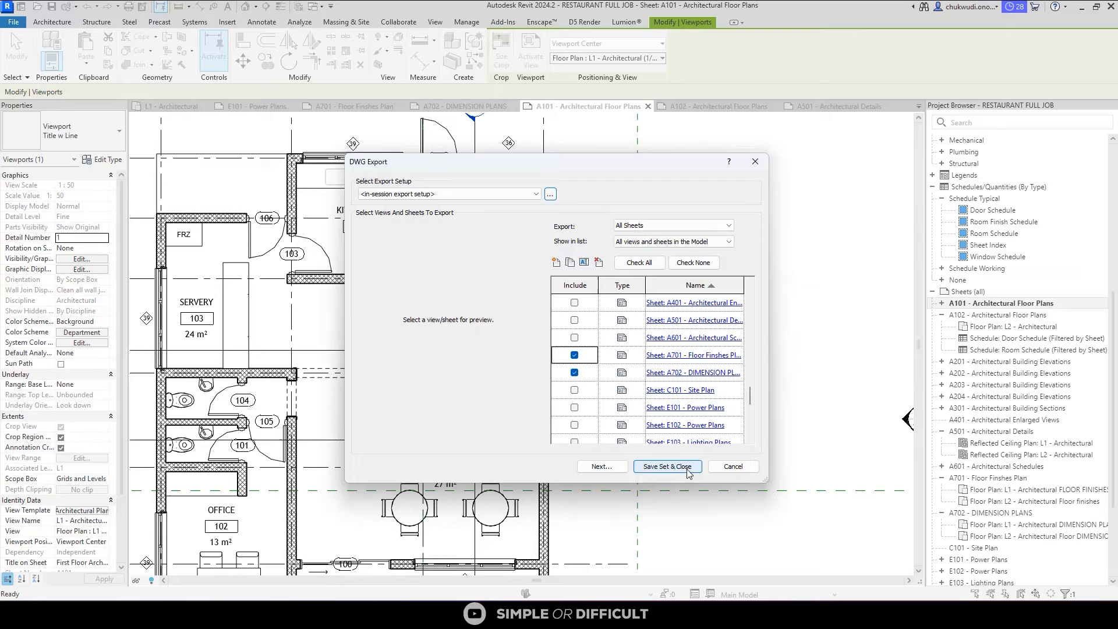
left_click(665, 466)
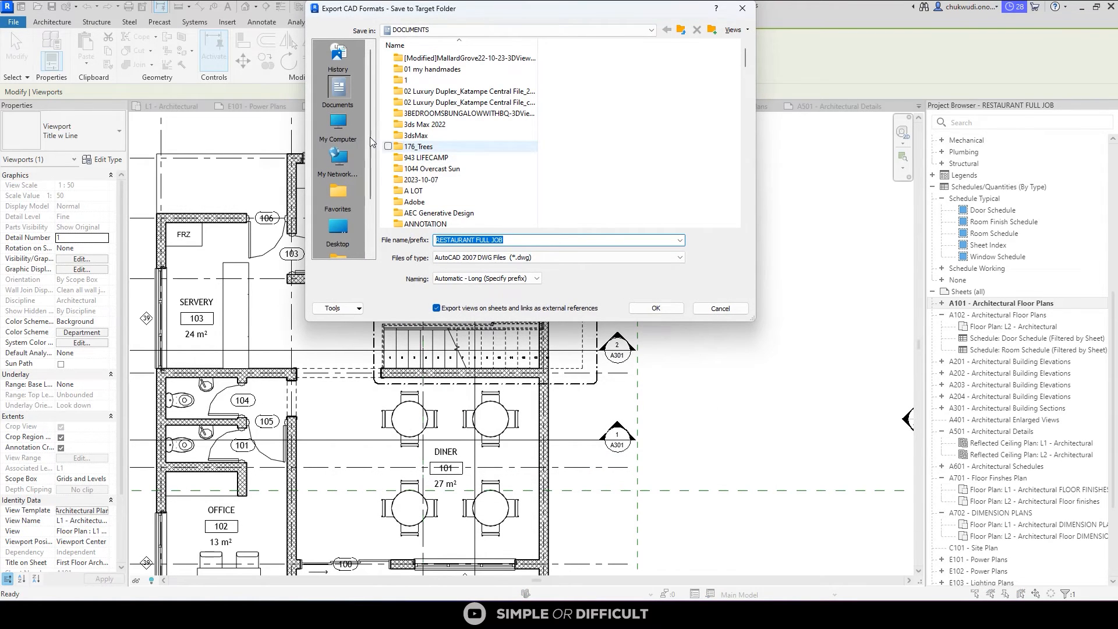
Create a 'DWG EXPORTS' folder on the Desktop, open it and confirm it as the save target.
left_click(337, 227)
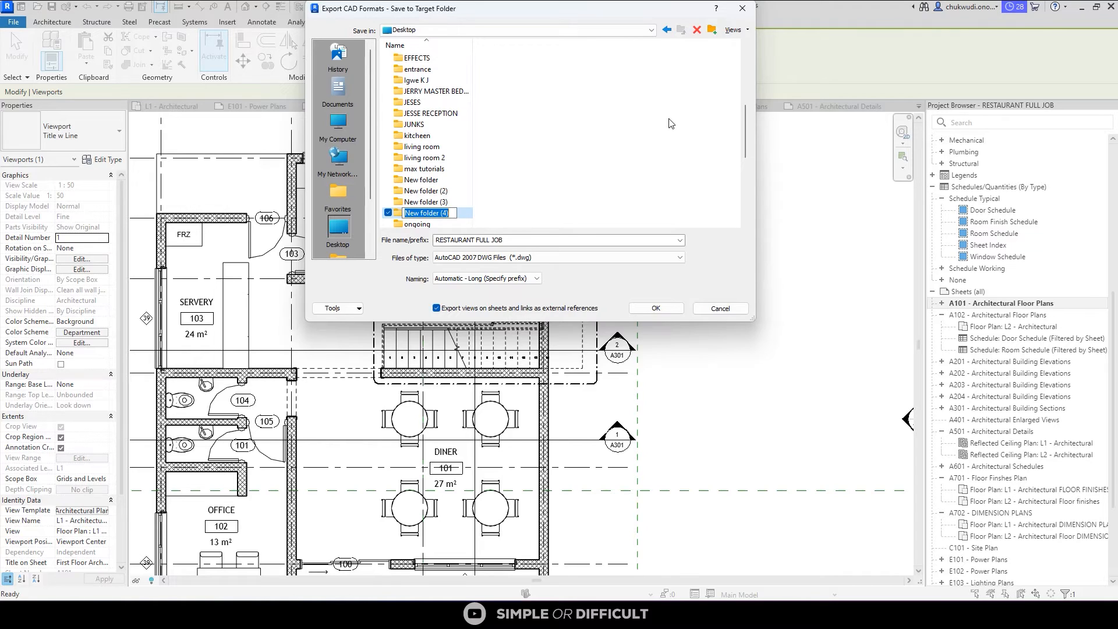
type("DWG")
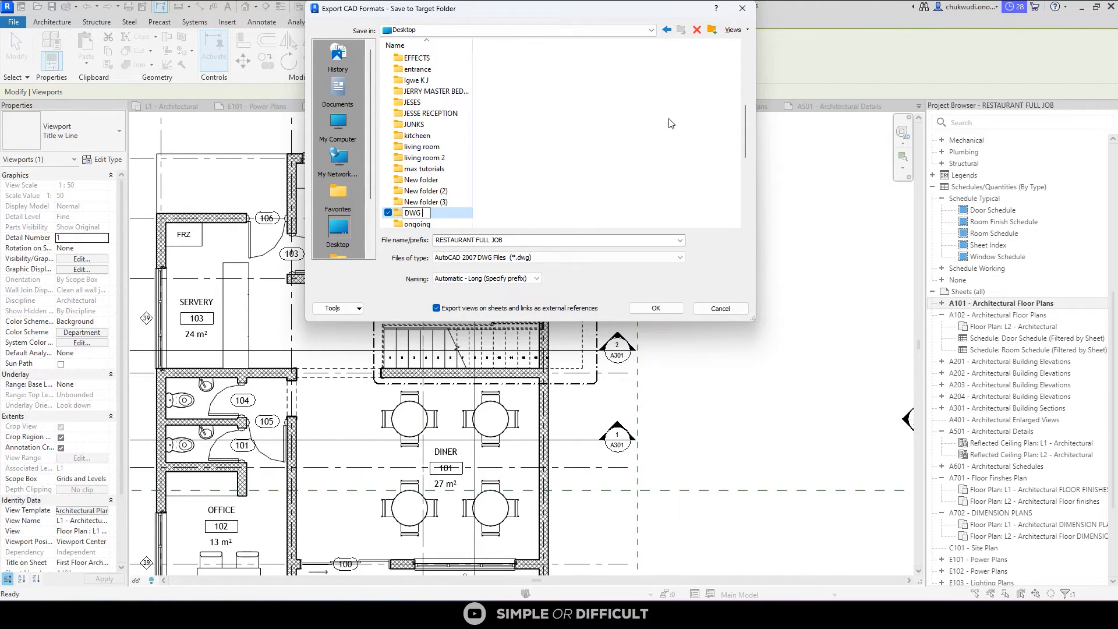
type("EXPORTS")
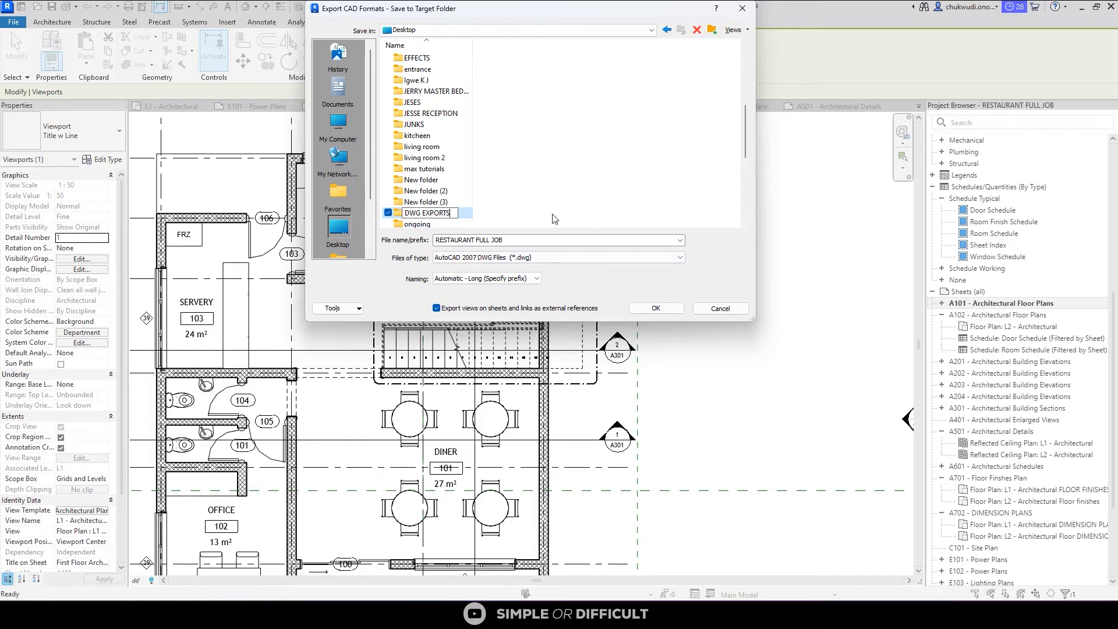
double_click(428, 213)
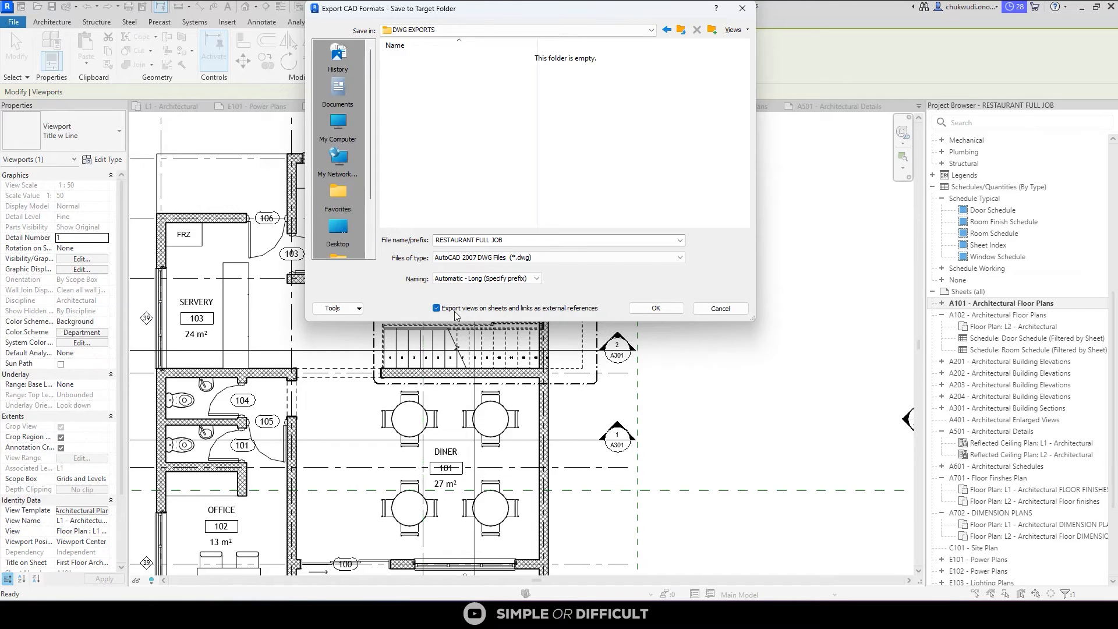
mouse_move(534, 312)
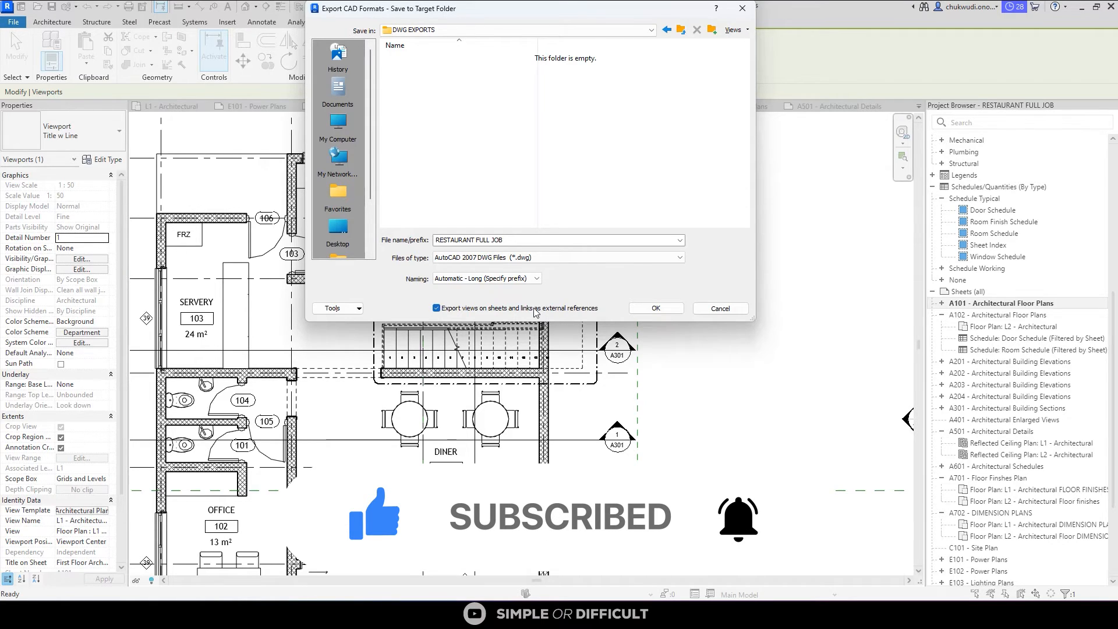
left_click(653, 308)
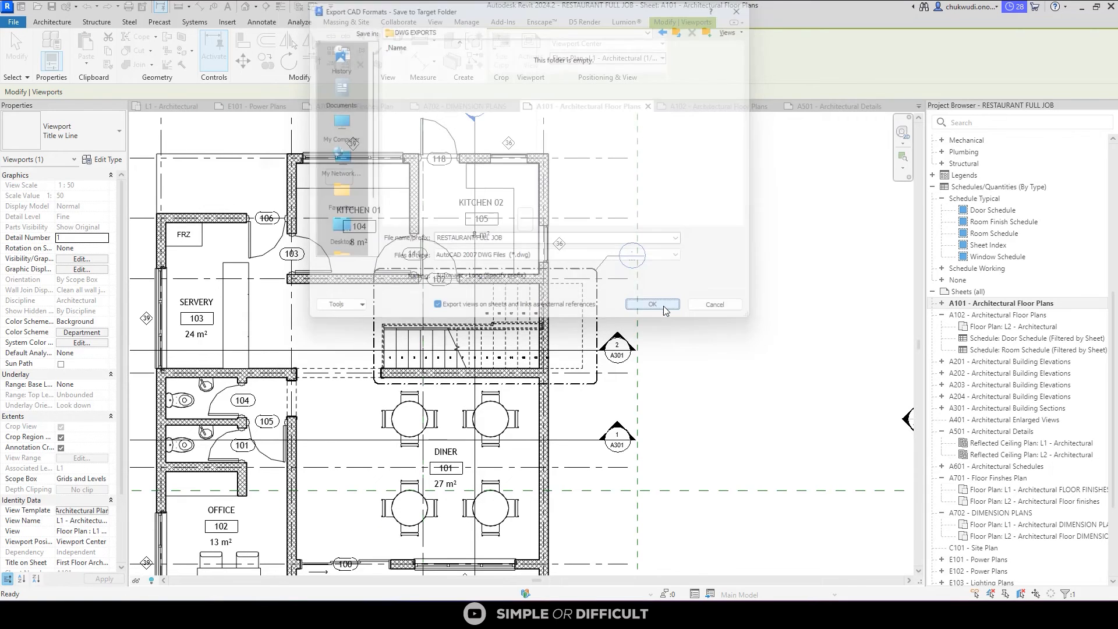
Confirm the export to write the DWG files into the DWG EXPORTS folder.
left_click(651, 305)
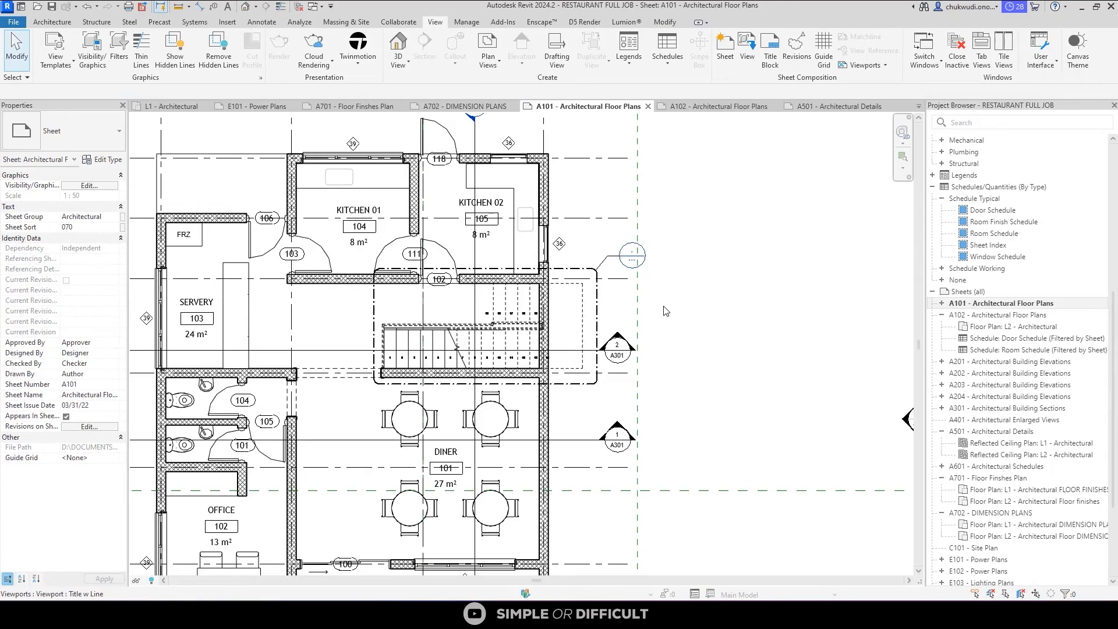
mouse_move(657, 307)
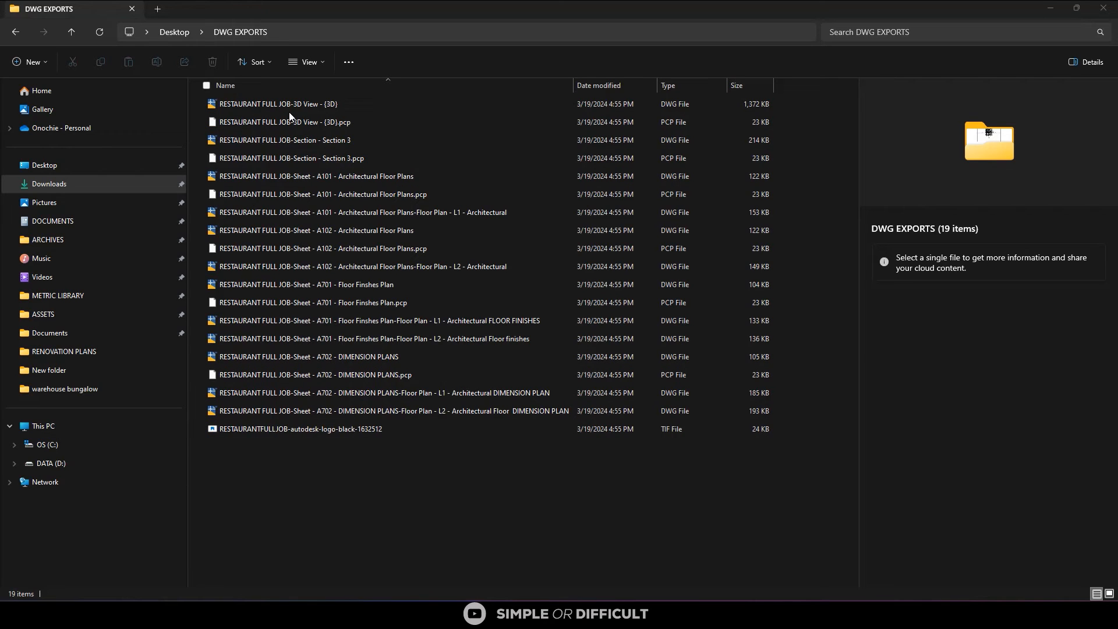
Group the DWG EXPORTS files by type and open the A101 Architectural Floor Plans DWG.
left_click(290, 158)
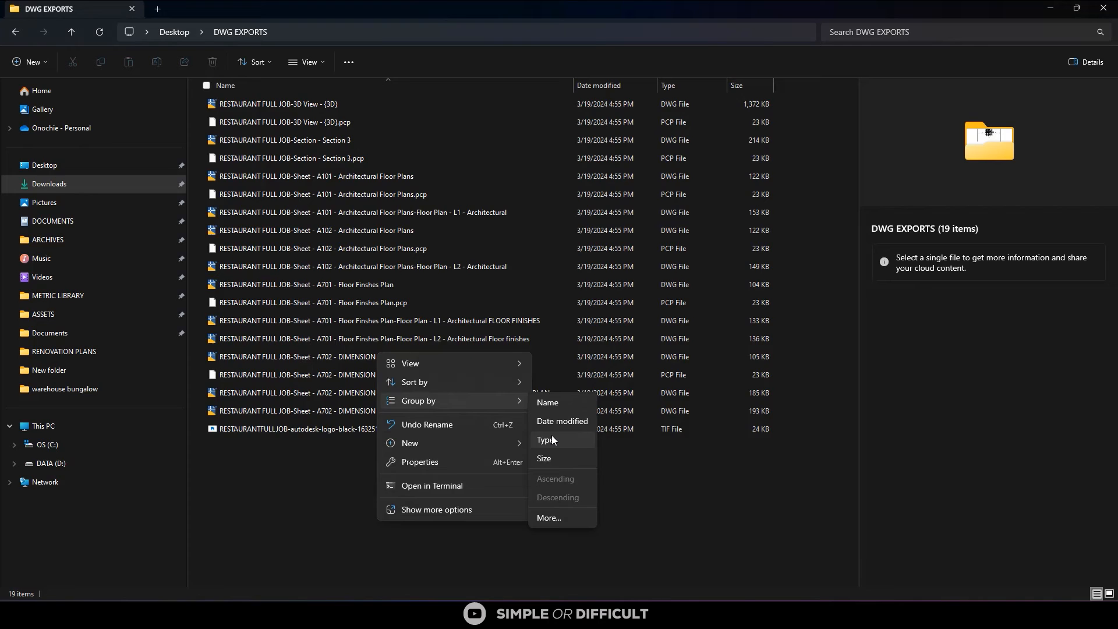
left_click(546, 441)
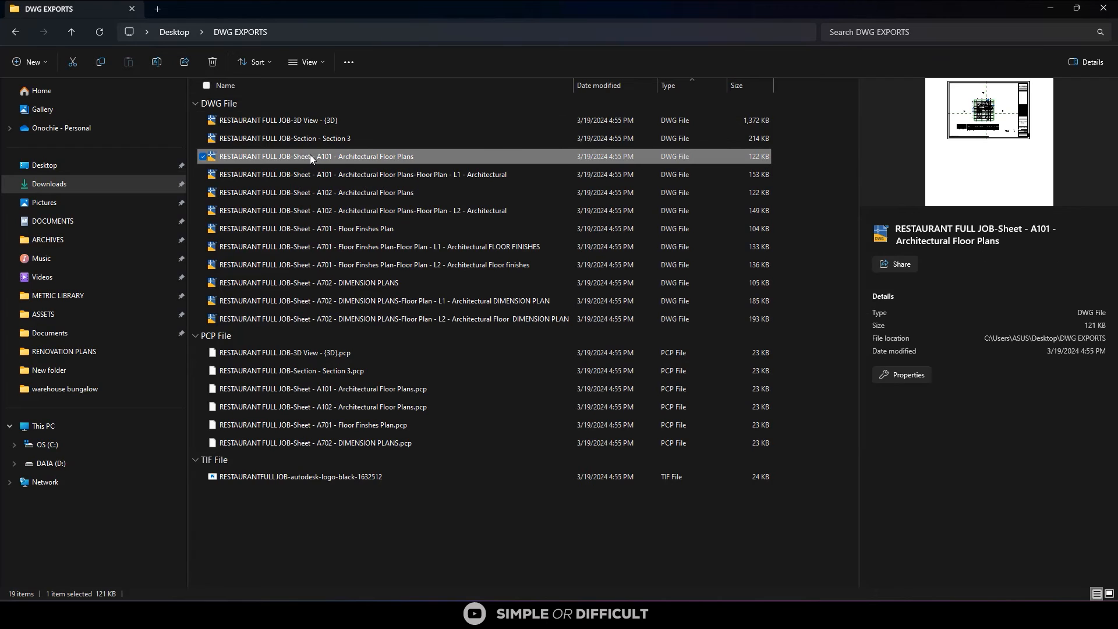
double_click(311, 157)
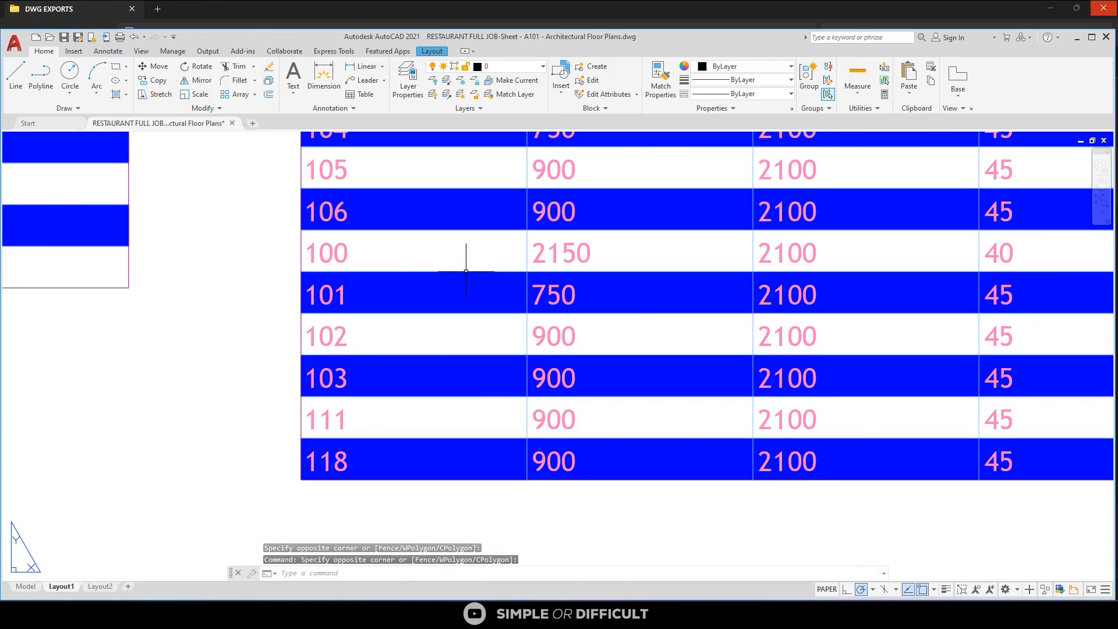
Zoom out on the A101 layout to view the floor plan, schedules and title block.
scroll("down", 3)
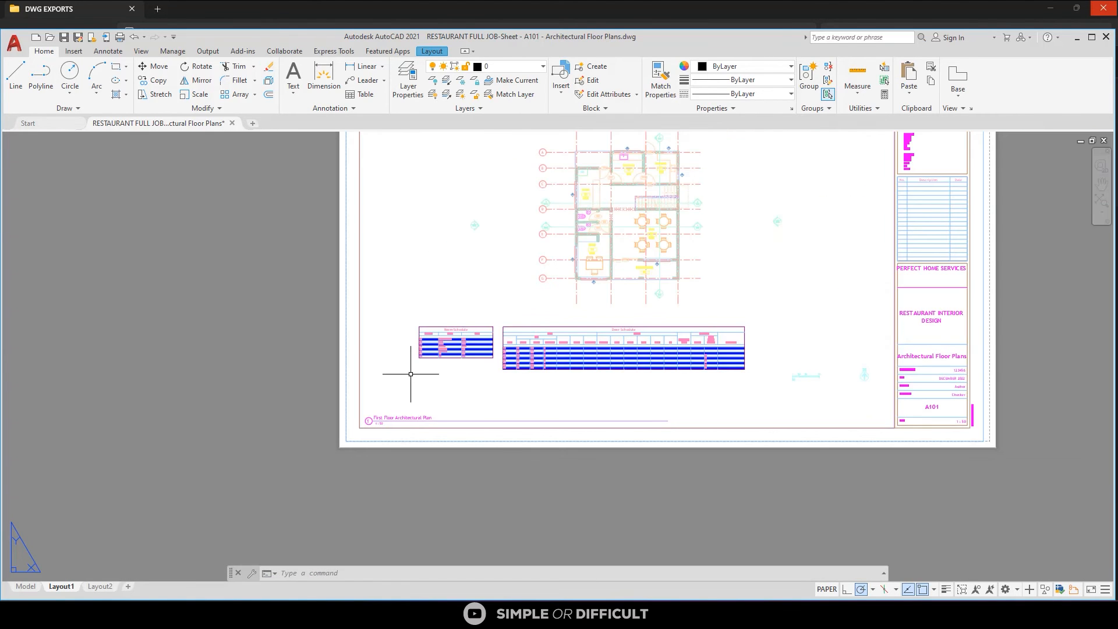
left_click(25, 586)
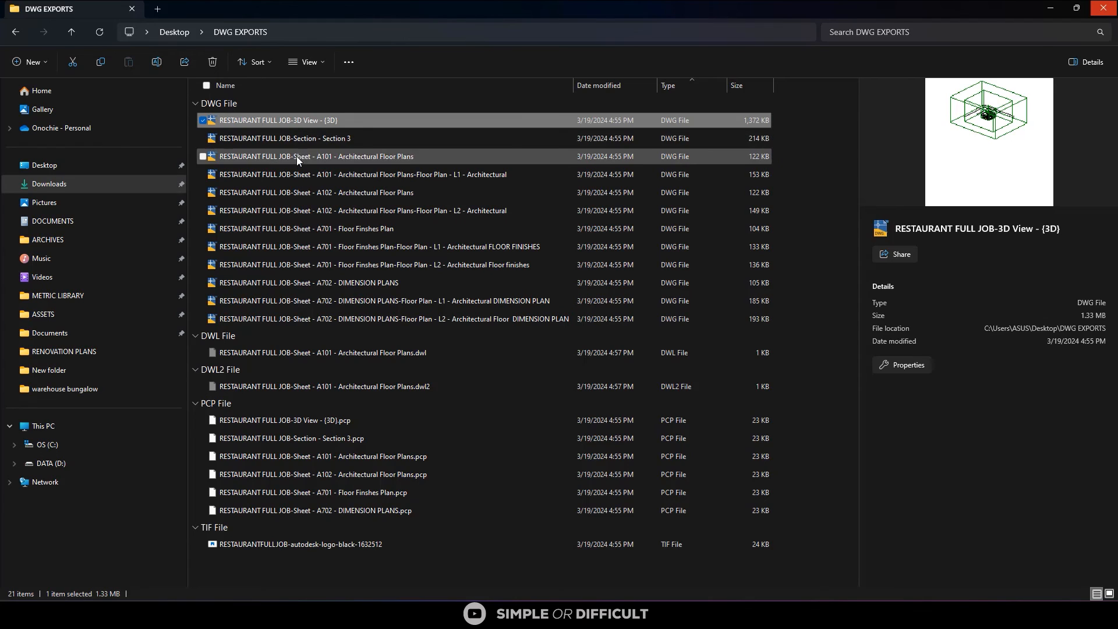
left_click(315, 156)
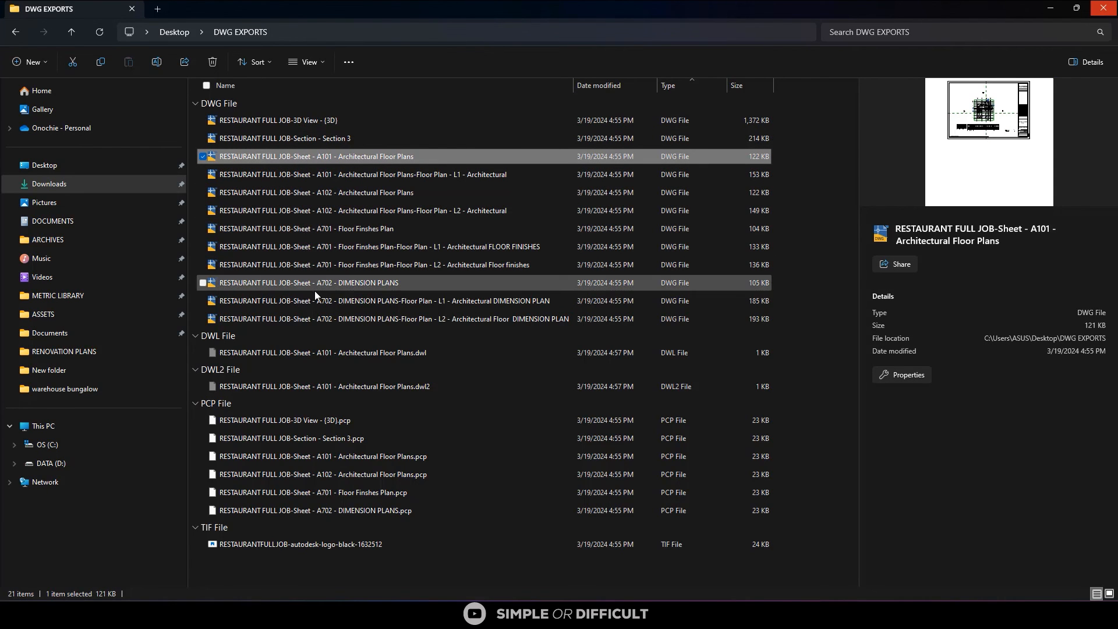
mouse_move(301, 210)
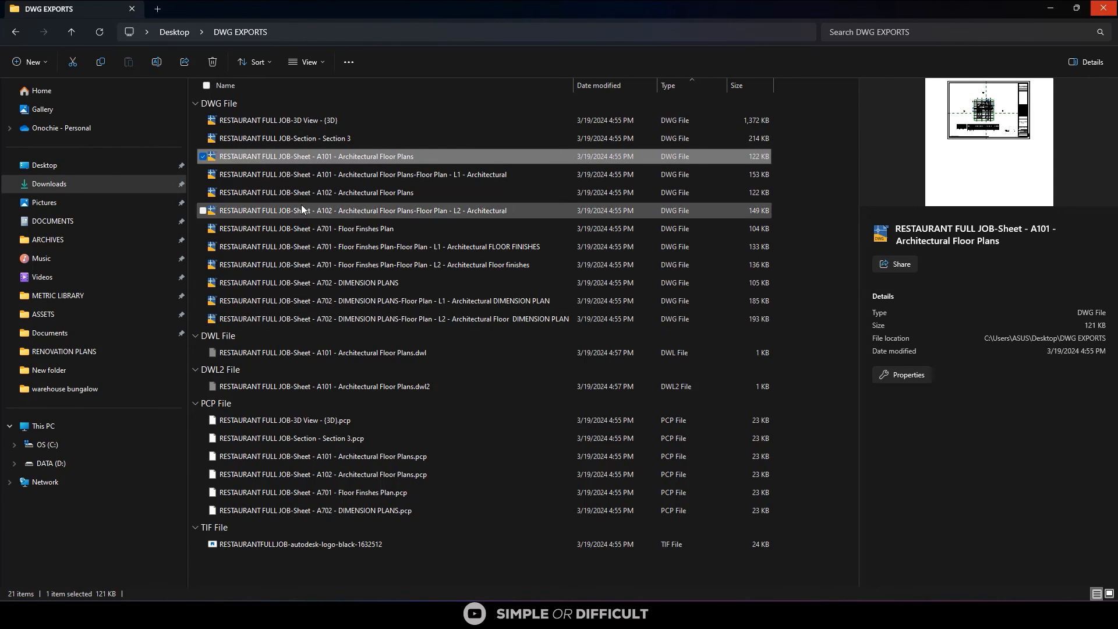